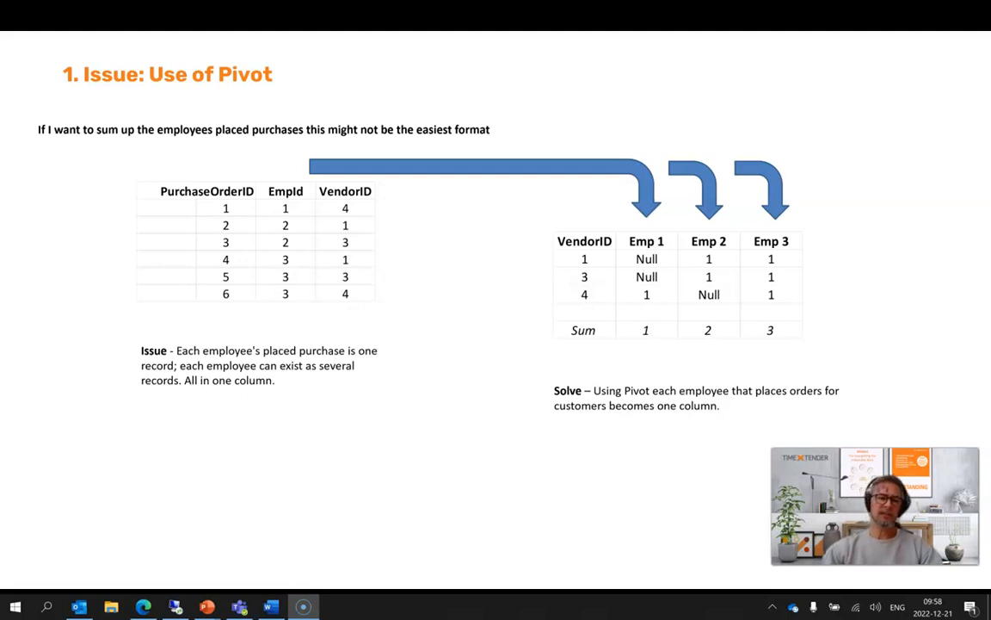
Advance from the 'Issue: Use of Pivot' slide to 'Issue 2: Use of Unpivot'.
key(Right)
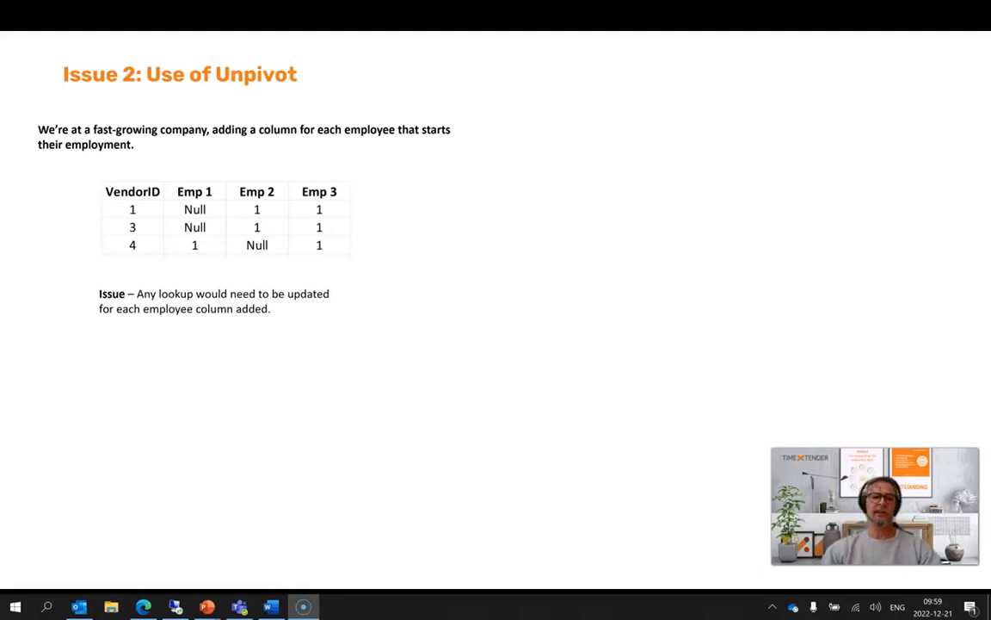
Advance to the 'Using Pivot and Unpivot' slide covering ODX query tables and custom MDW views.
key(Right)
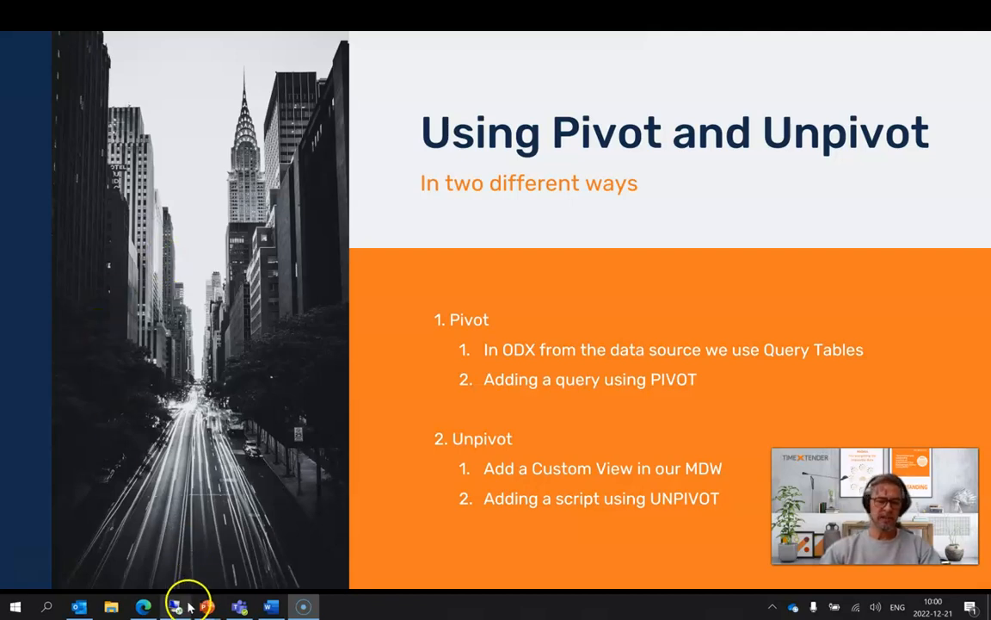
Run a SELECT on Purchasing.PurchaseOrderHeader in AdvWorks19's maximized Query Tool.
click(175, 604)
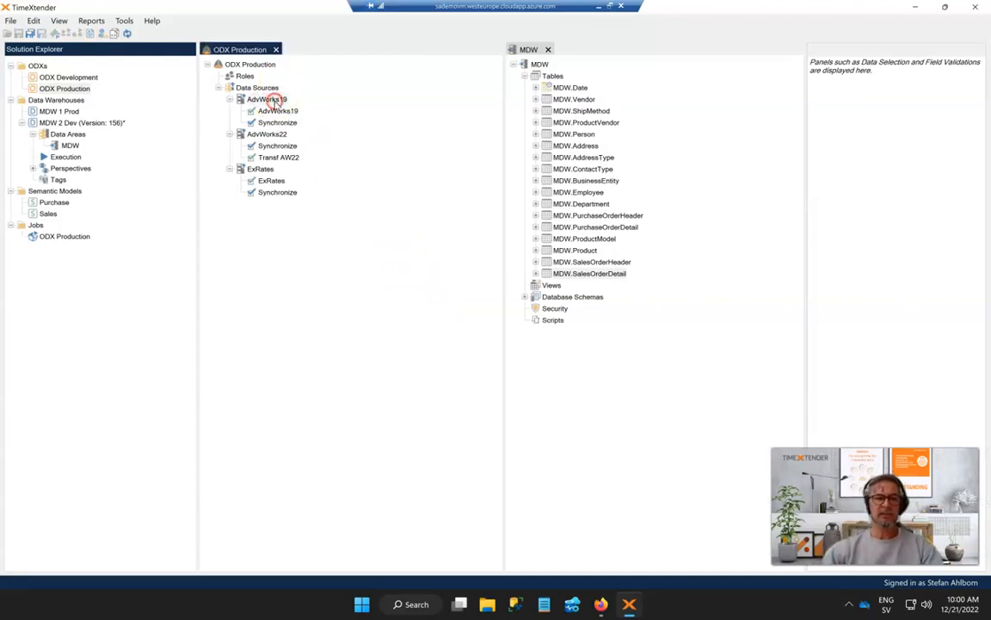
right_click(267, 99)
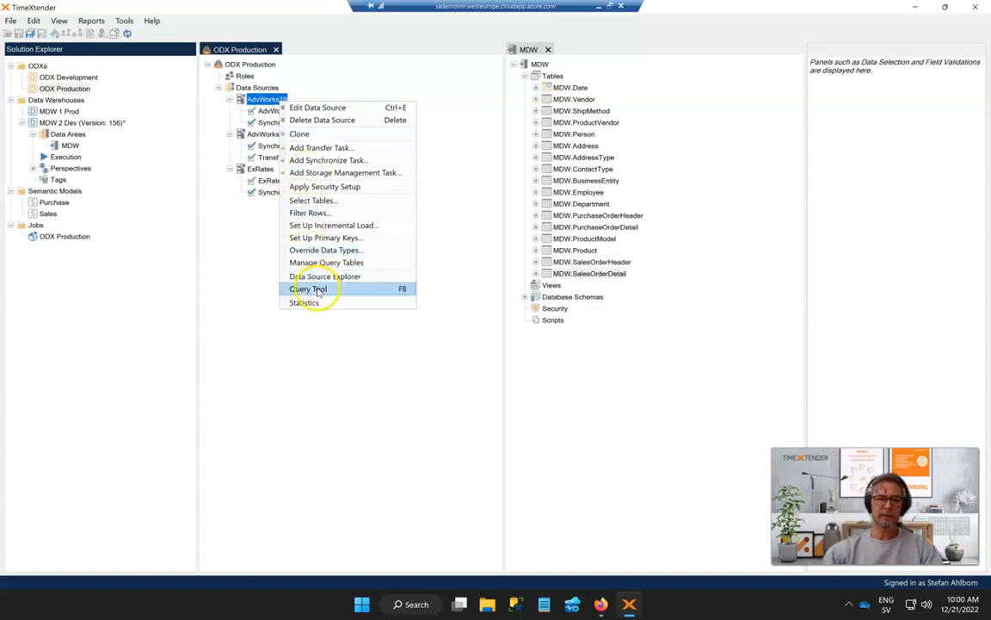
click(308, 288)
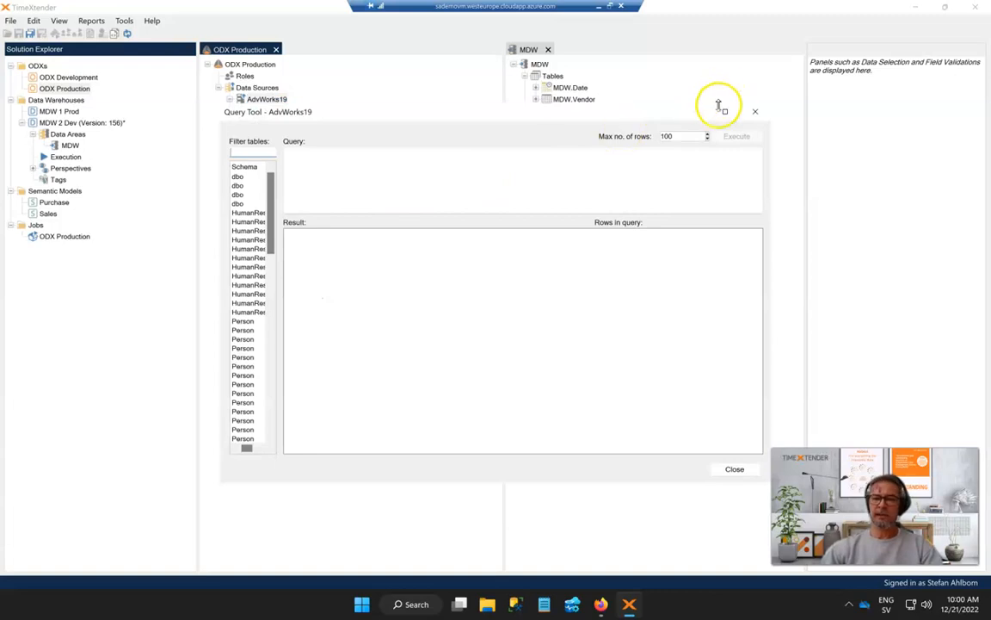
click(720, 105)
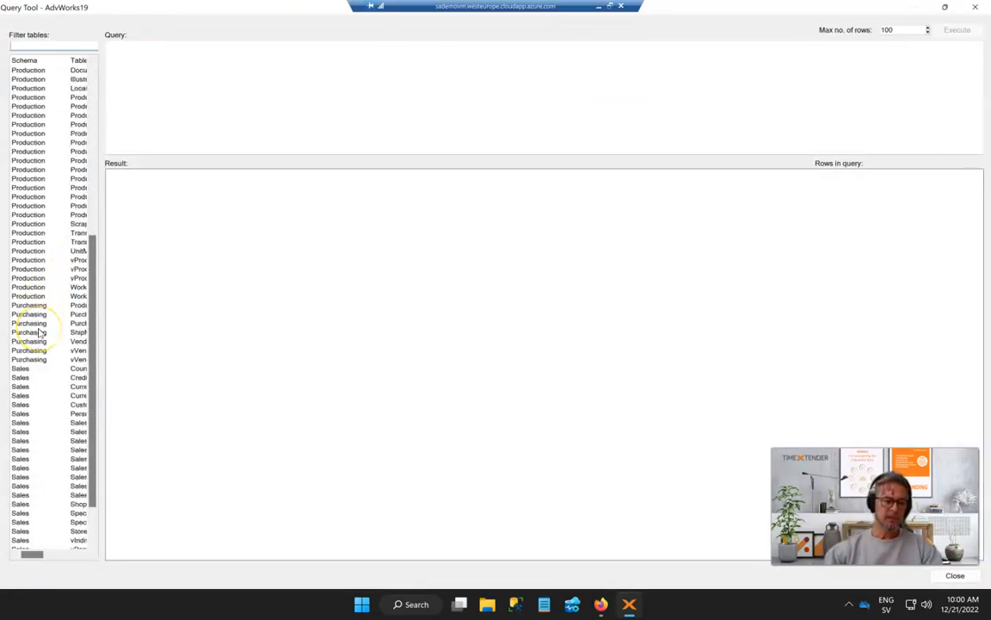
scroll(down, 3)
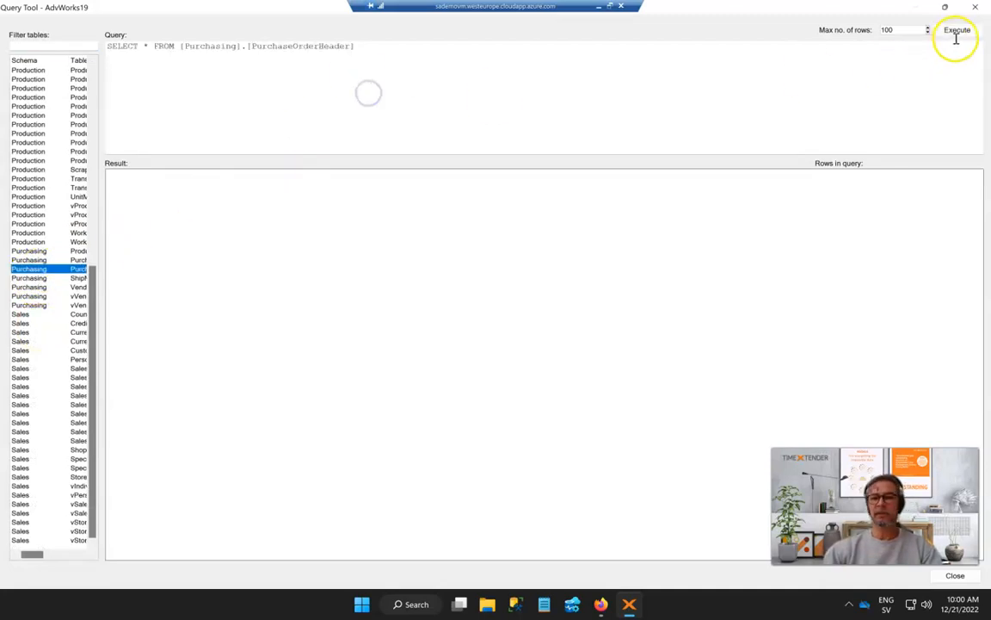
click(958, 30)
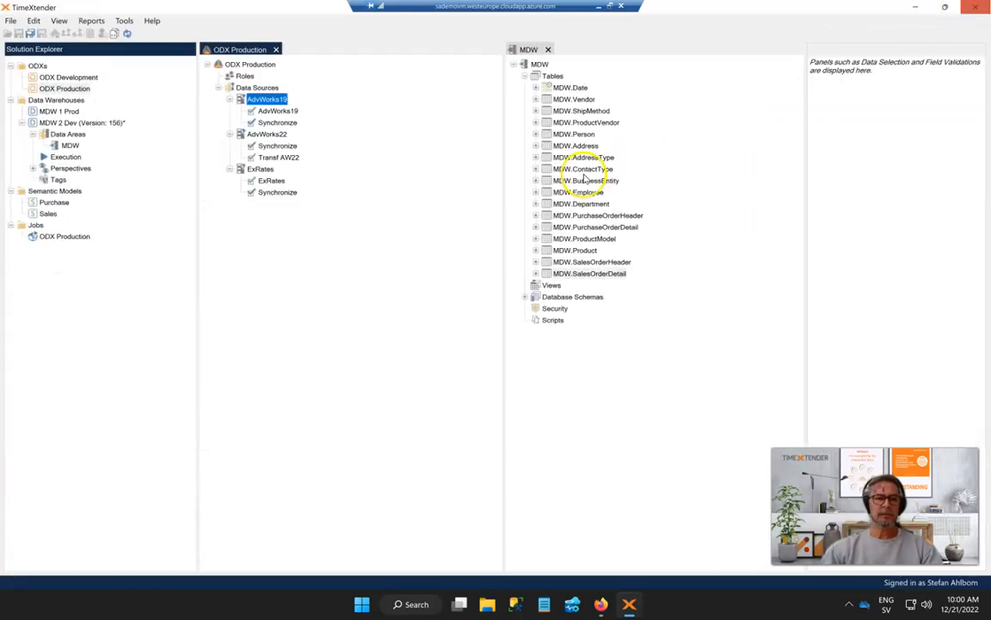
Open AdvWorks19's Query Tables to review the dbo.PivotVendorEmployee PIVOT query.
right_click(261, 98)
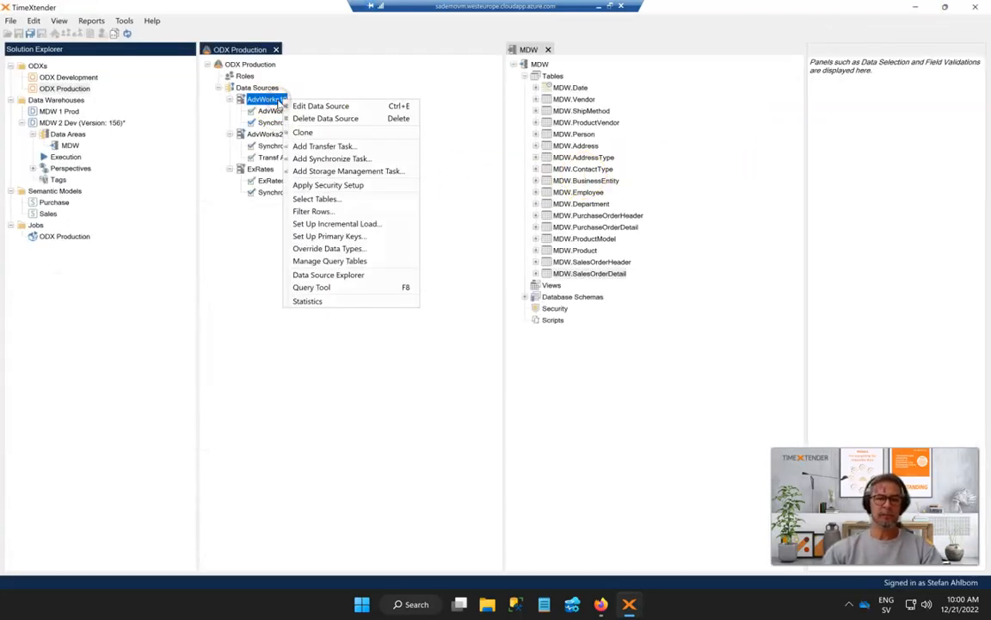
click(320, 261)
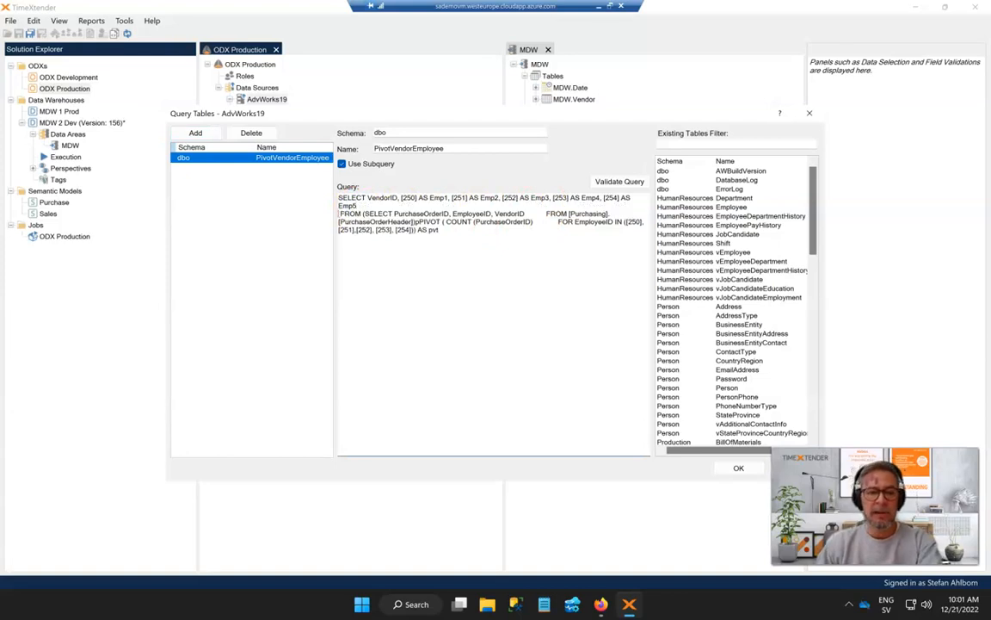
mouse_move(527, 219)
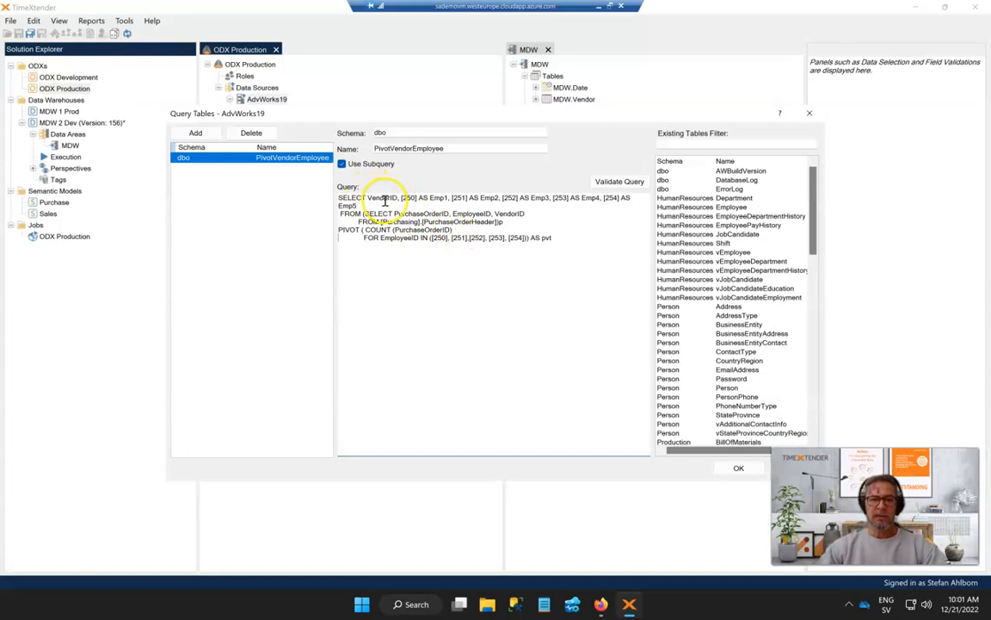
mouse_move(387, 188)
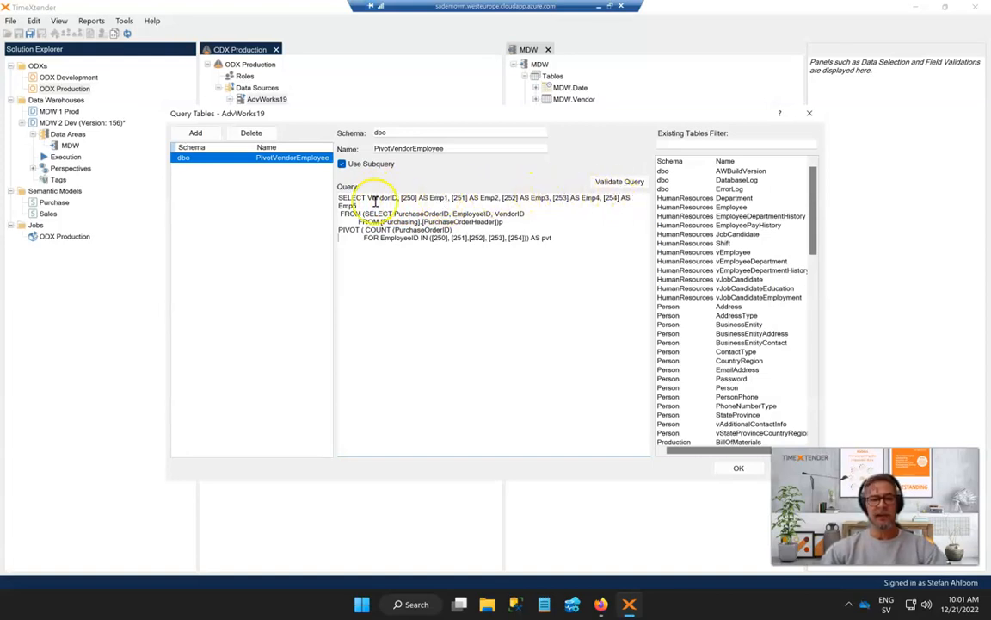
mouse_move(419, 197)
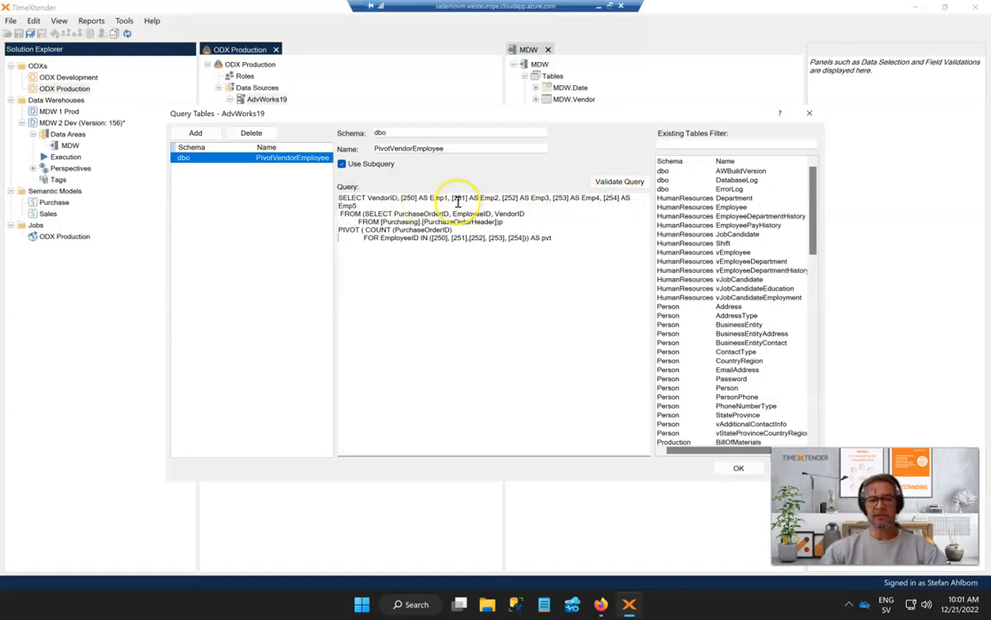
mouse_move(412, 197)
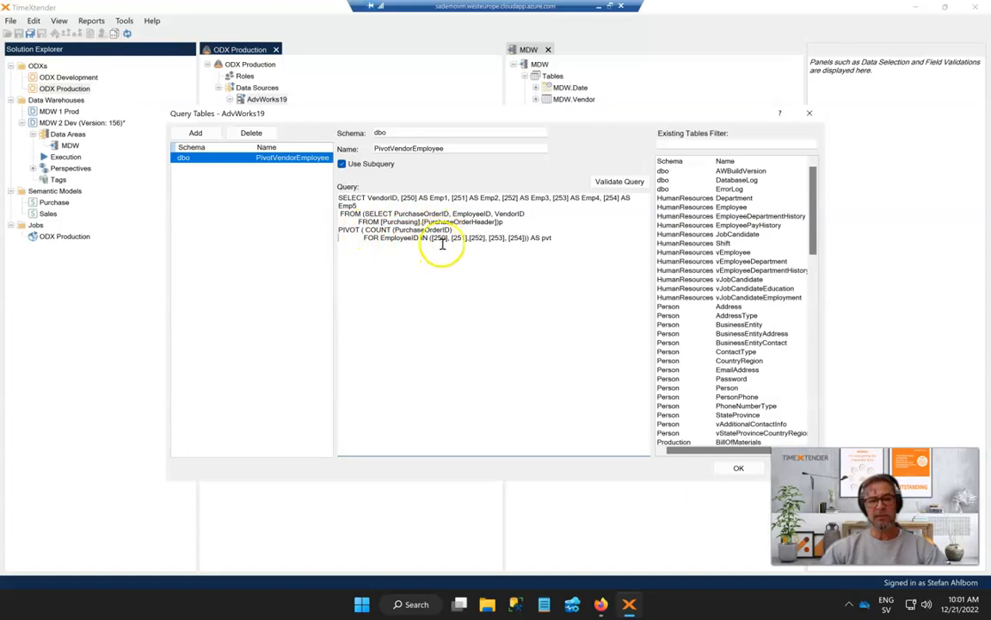
mouse_move(516, 249)
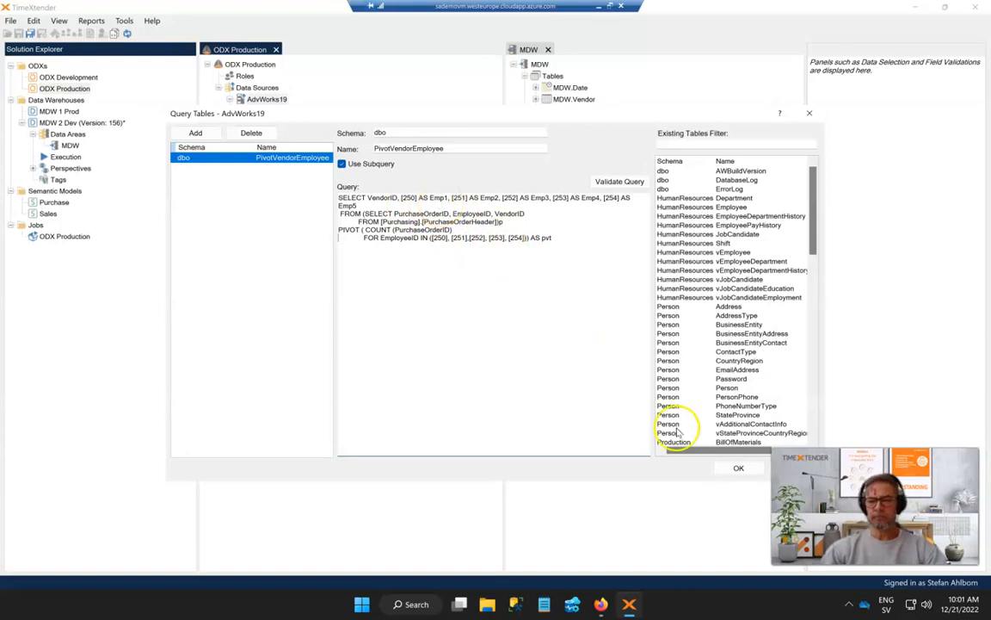
Run the PIVOT query in AdvWorks19's Query Tool, showing 86 vendor rows with Emp1–Emp5 counts.
click(738, 467)
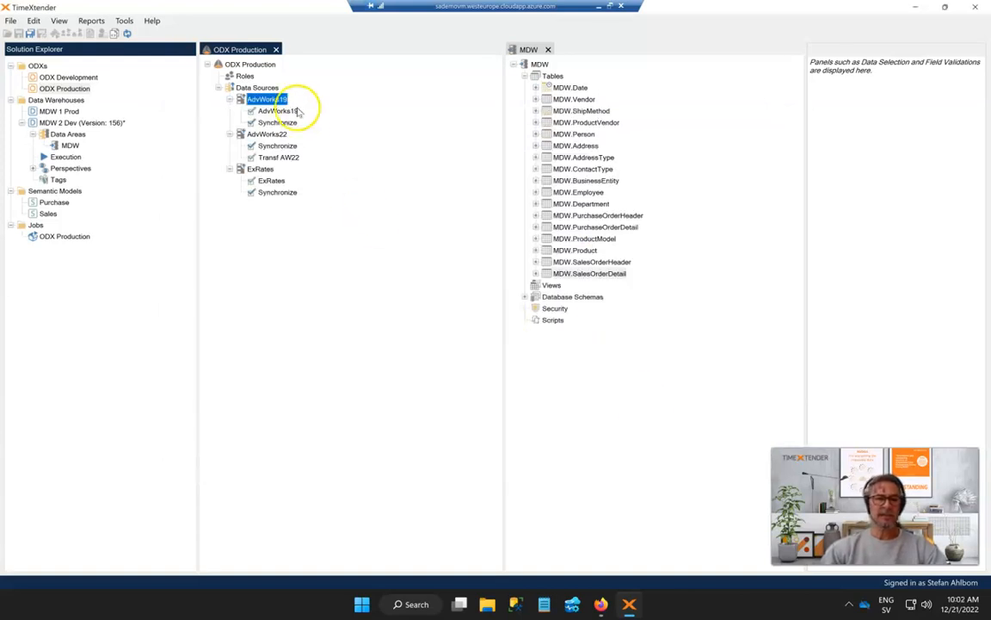
right_click(268, 98)
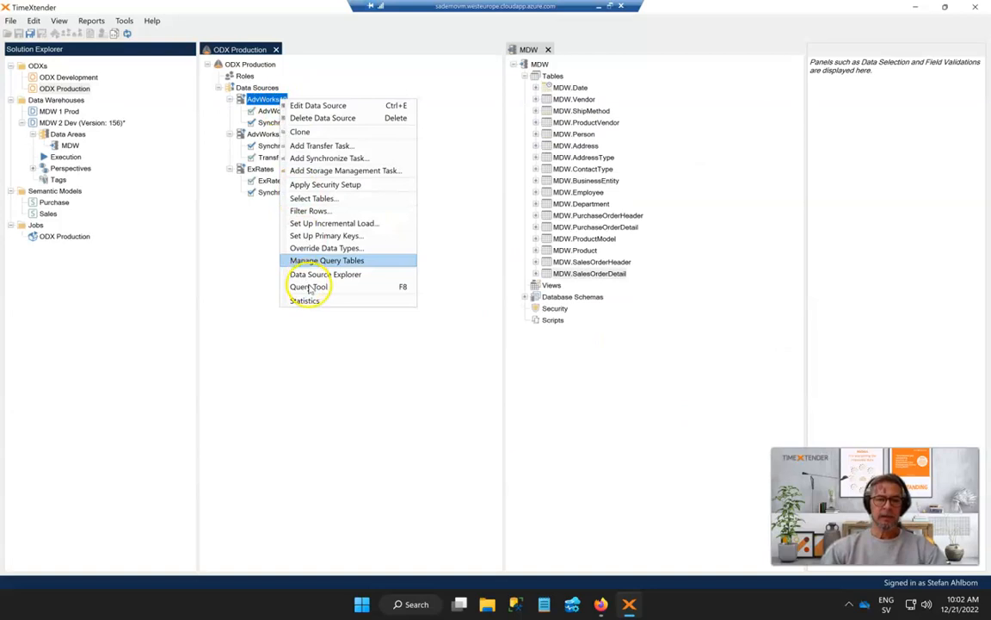
click(308, 287)
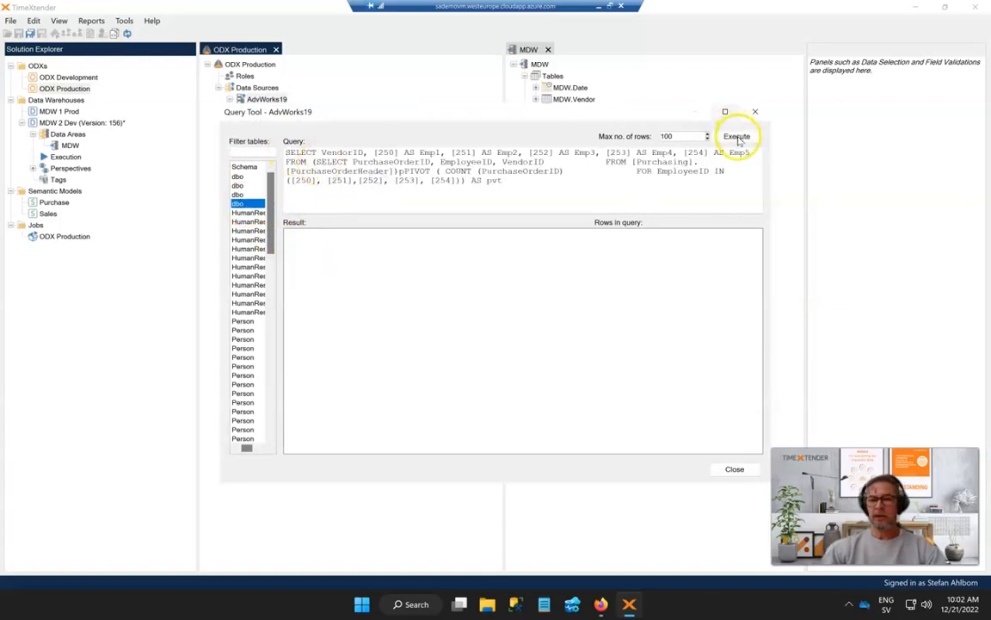
click(737, 136)
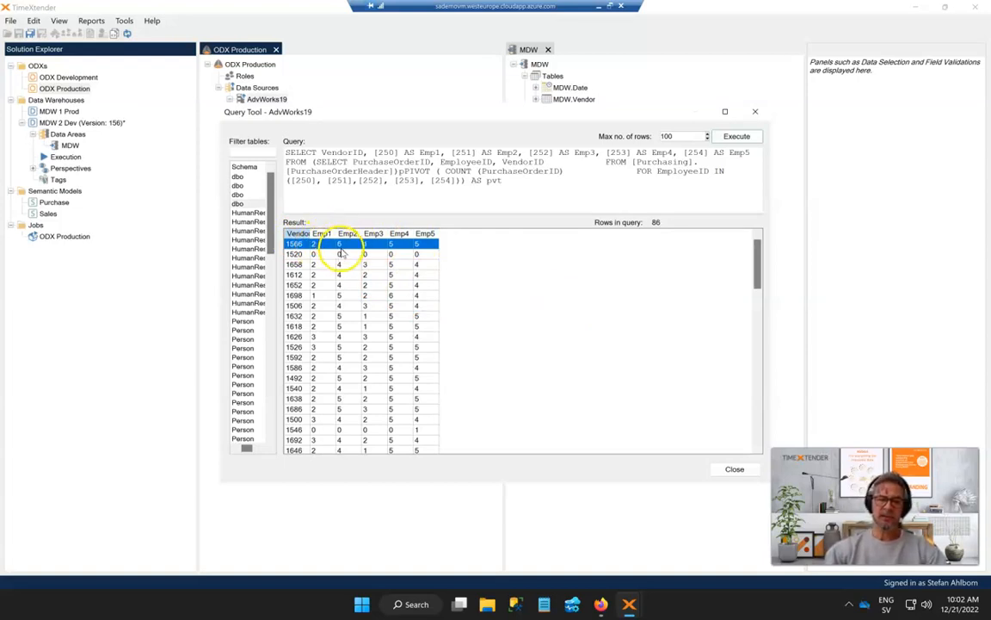
mouse_move(607, 316)
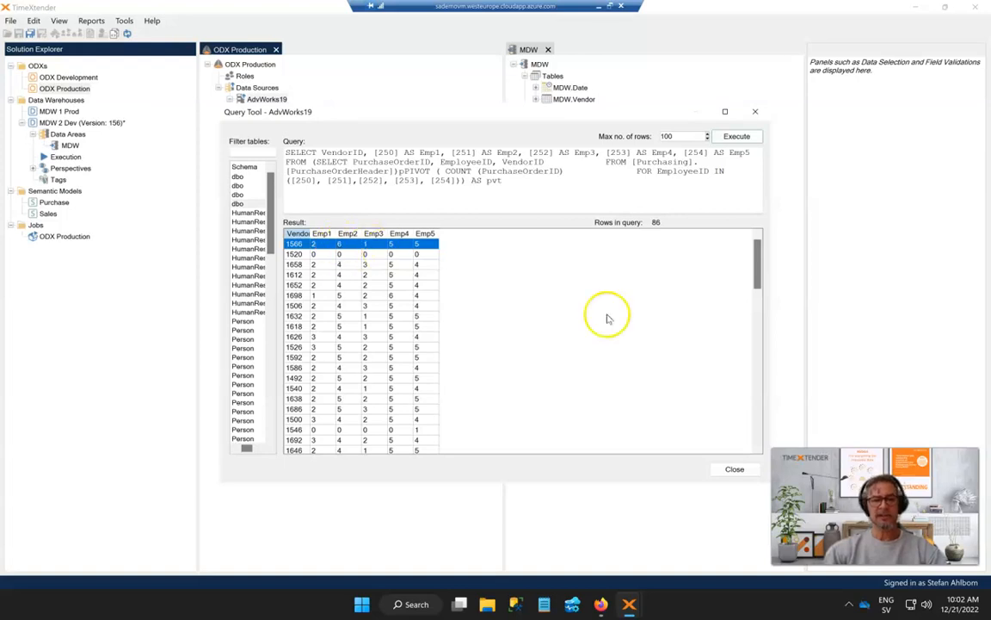
click(734, 469)
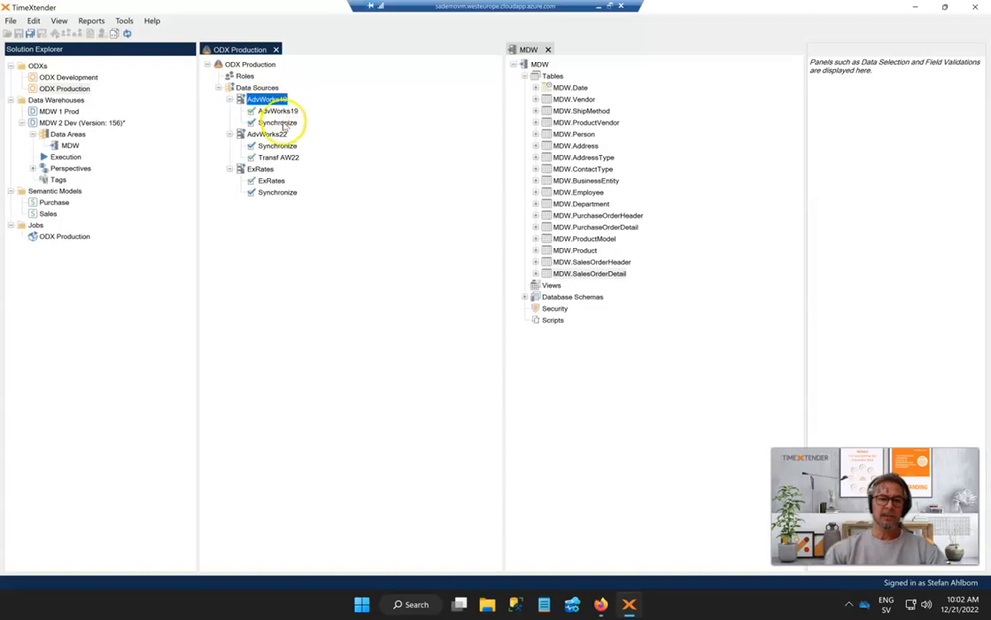
Run the AdvWorks19 transfer task.
click(277, 122)
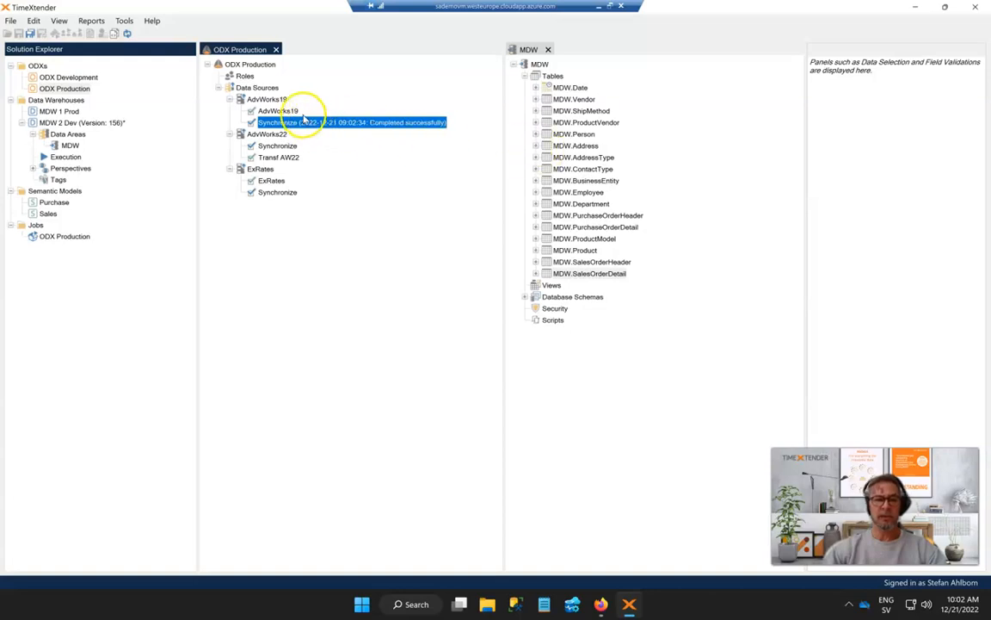
right_click(276, 110)
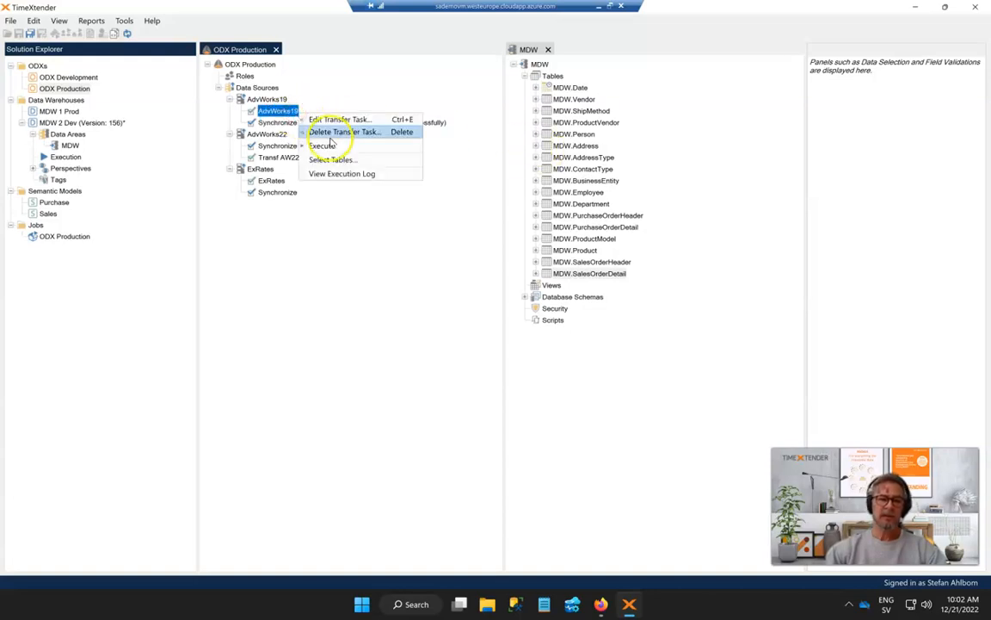
click(323, 144)
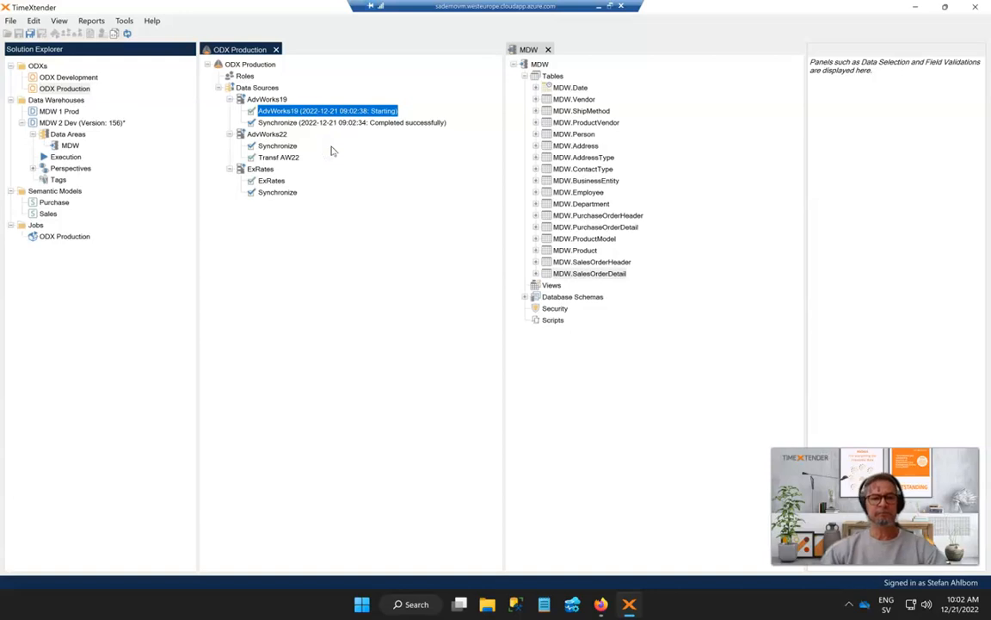
Find 'pivot' in AdvWorks19 via the ODX table selector and add PivotVendorEmployee to the MDW.
right_click(64, 86)
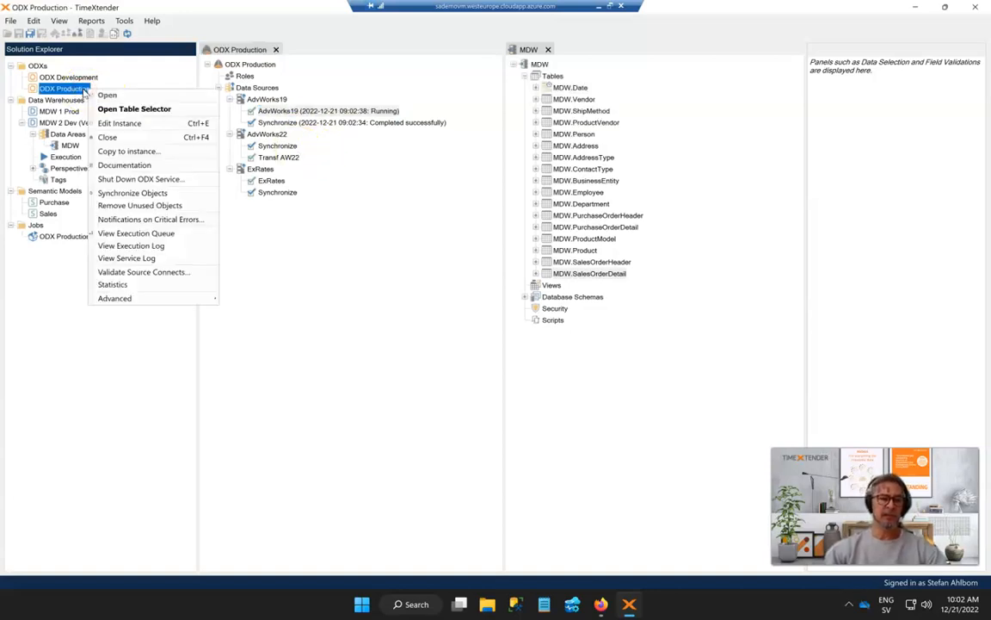
click(133, 108)
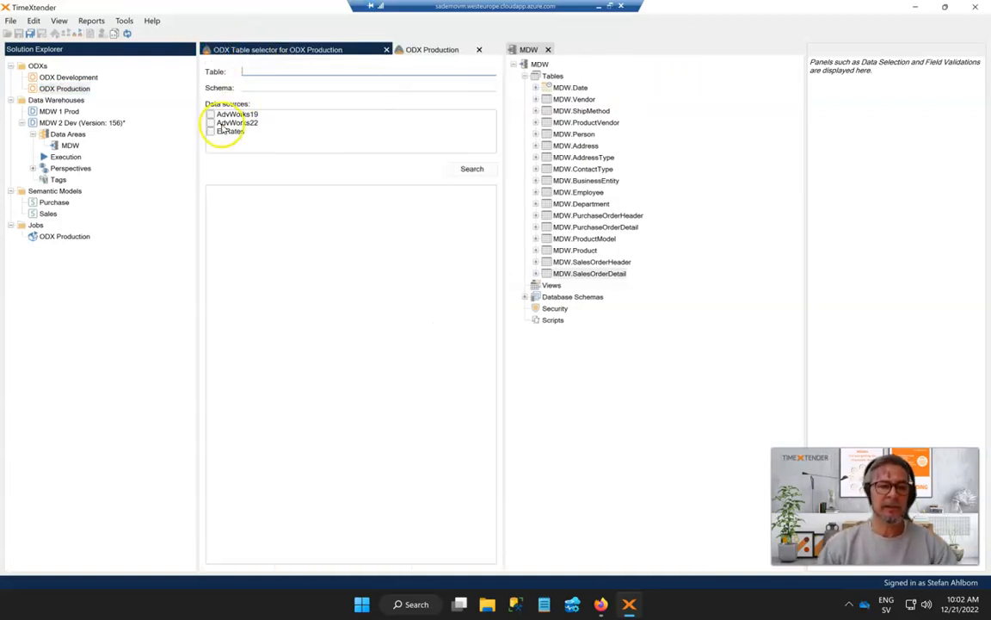
click(210, 114)
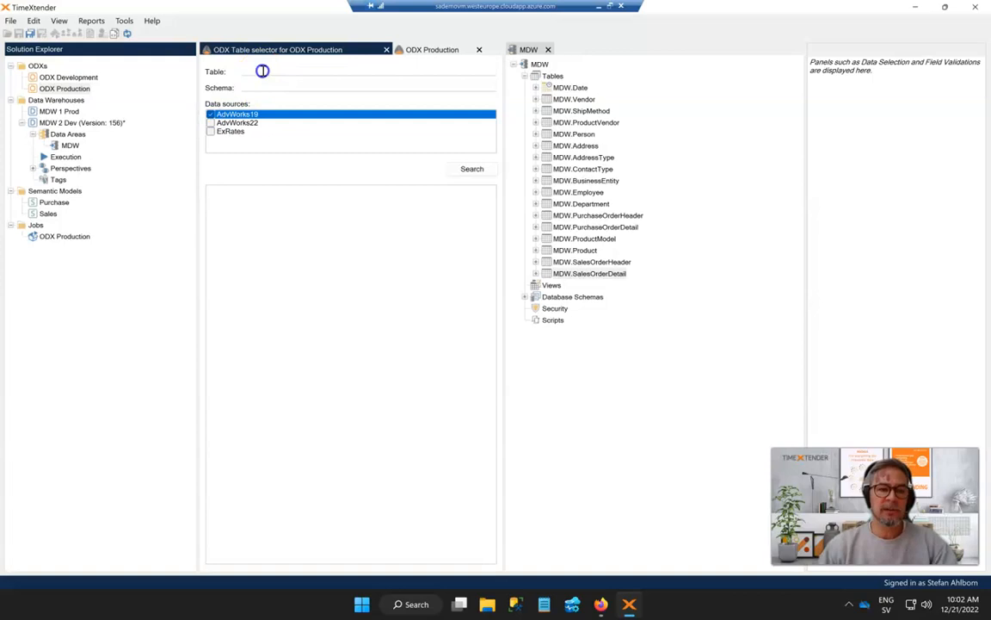
text(pivo)
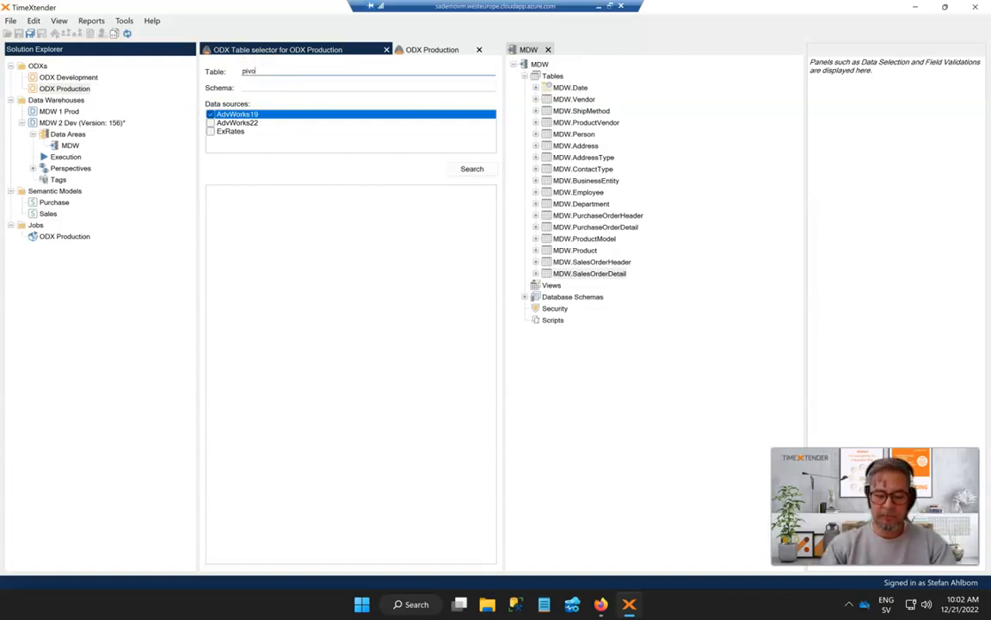
click(472, 169)
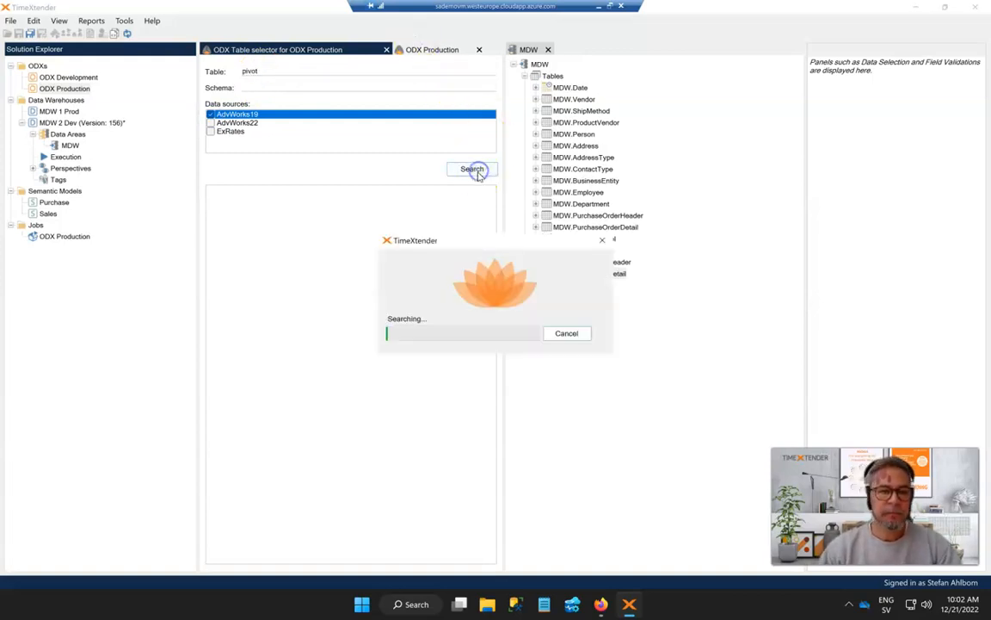
click(259, 203)
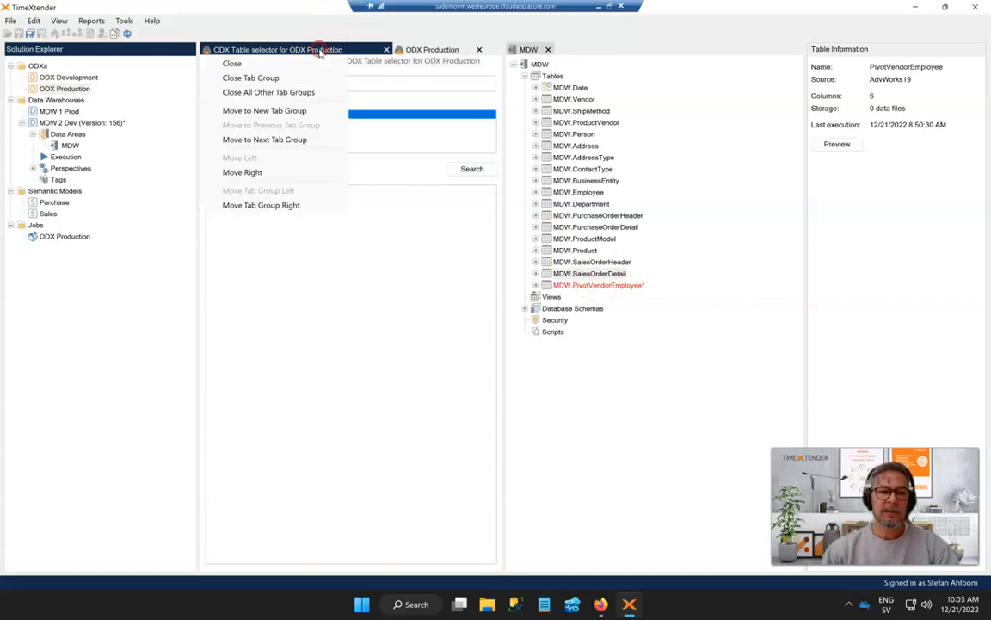
click(232, 63)
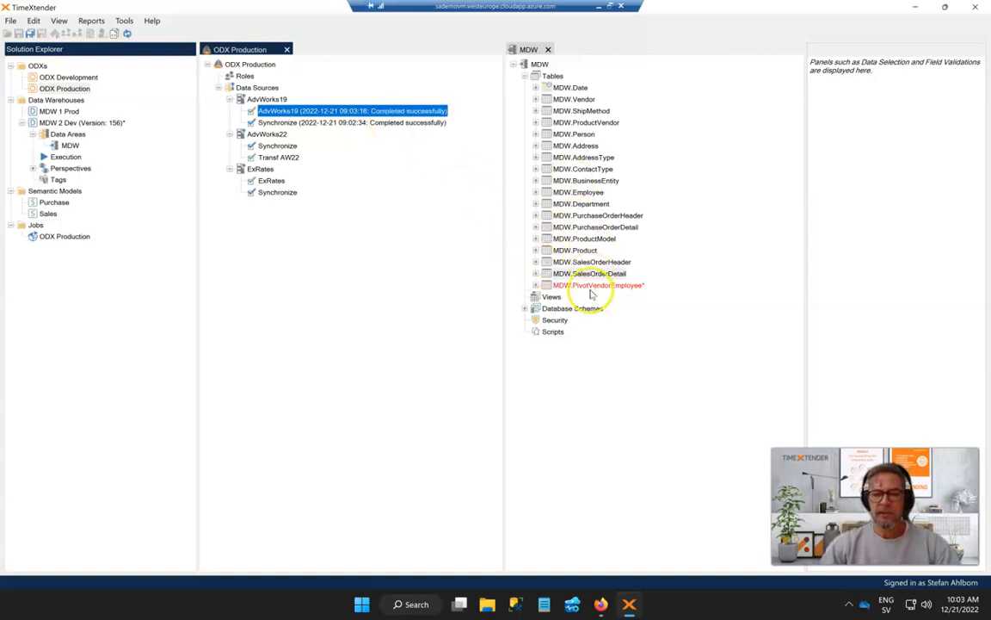
right_click(599, 285)
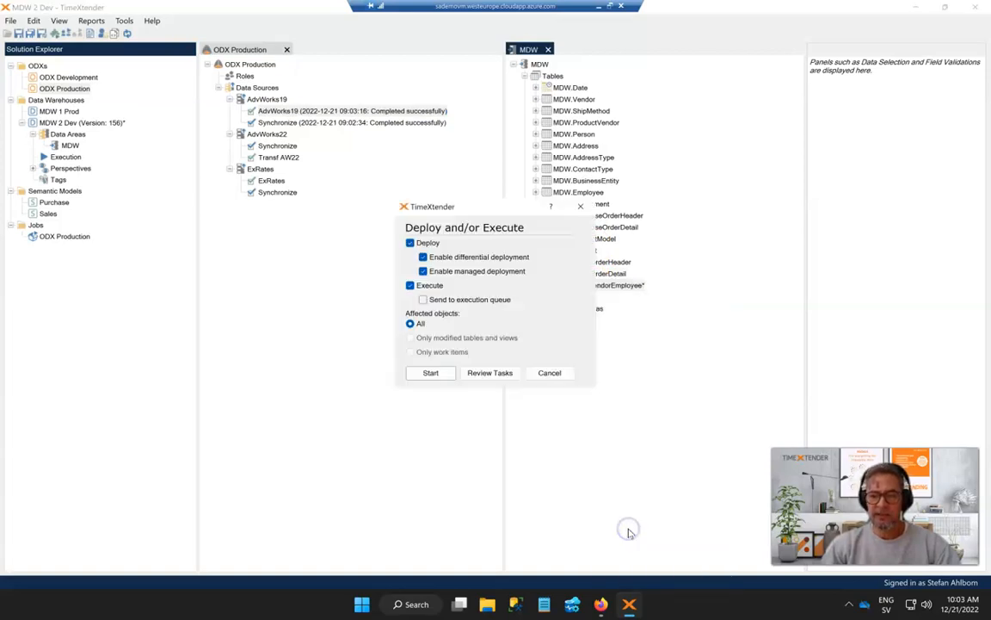
Deploy and execute the MDW, completing all 9 tasks.
click(430, 373)
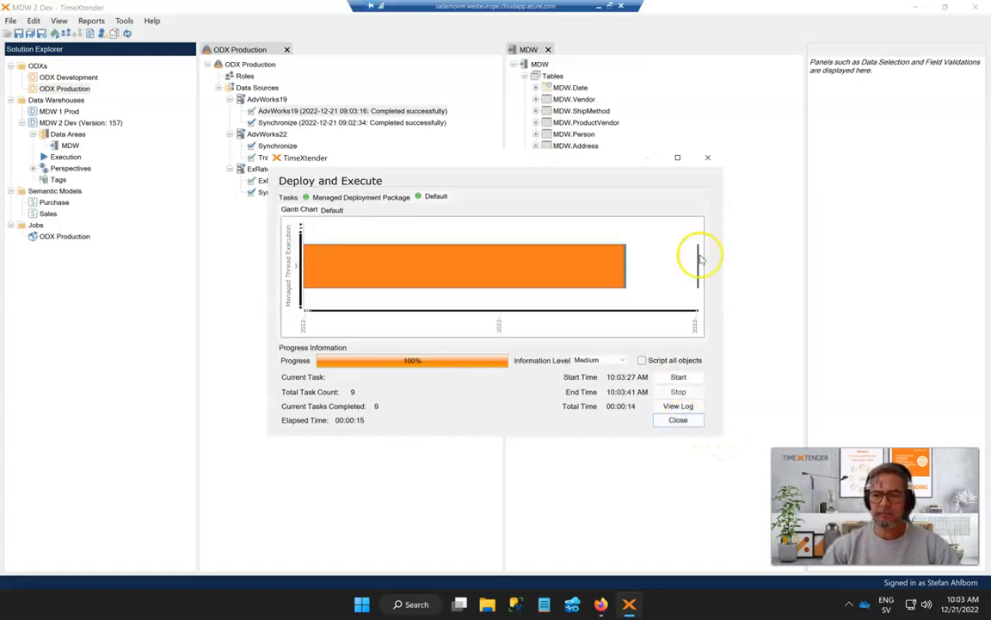
click(677, 419)
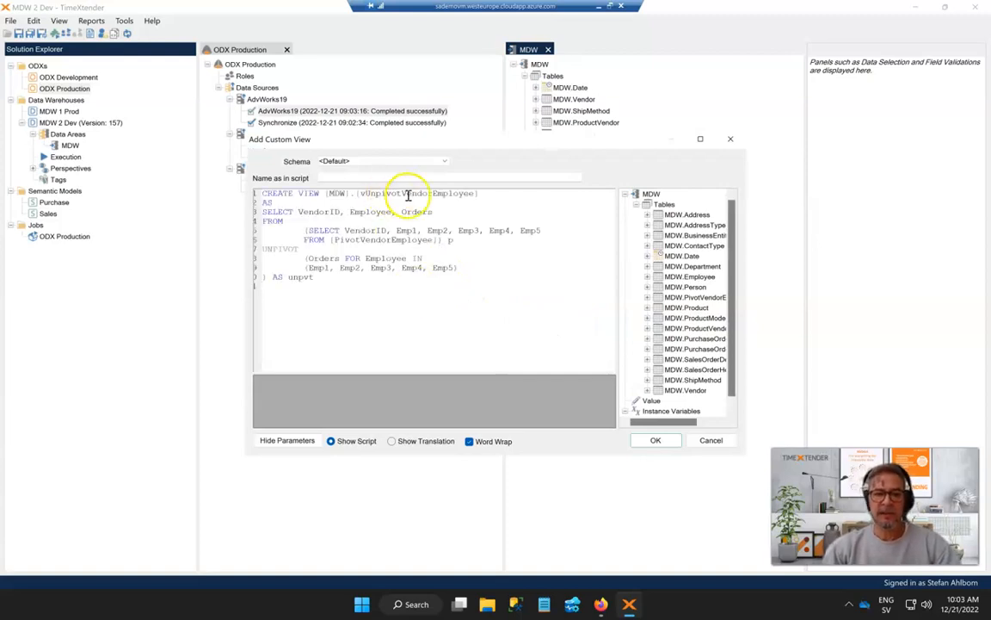
Take the name vUnpivotVendorEmployee from the script and create the custom view.
double_click(417, 193)
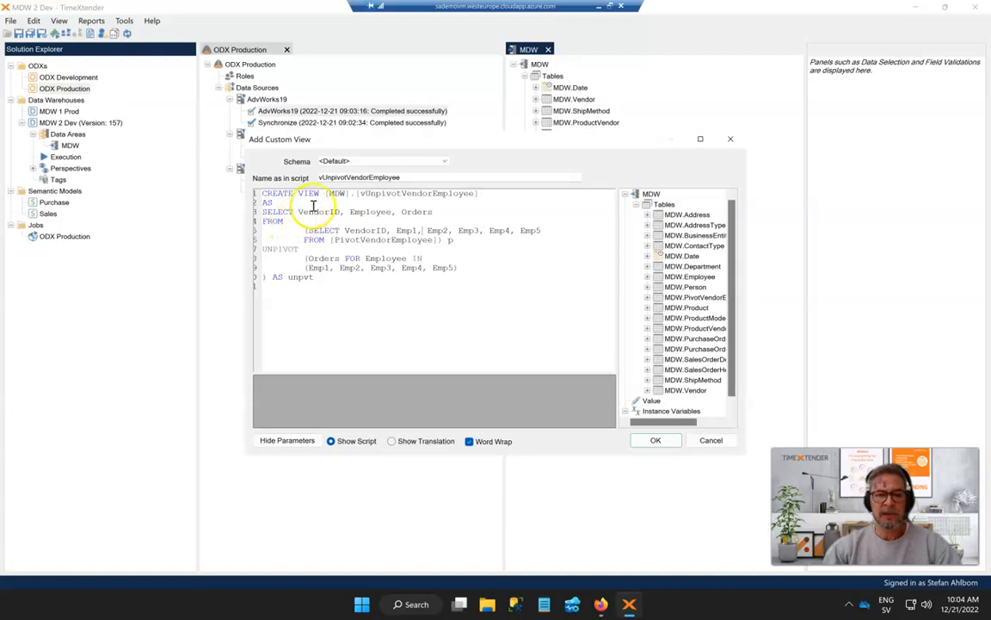
mouse_move(381, 213)
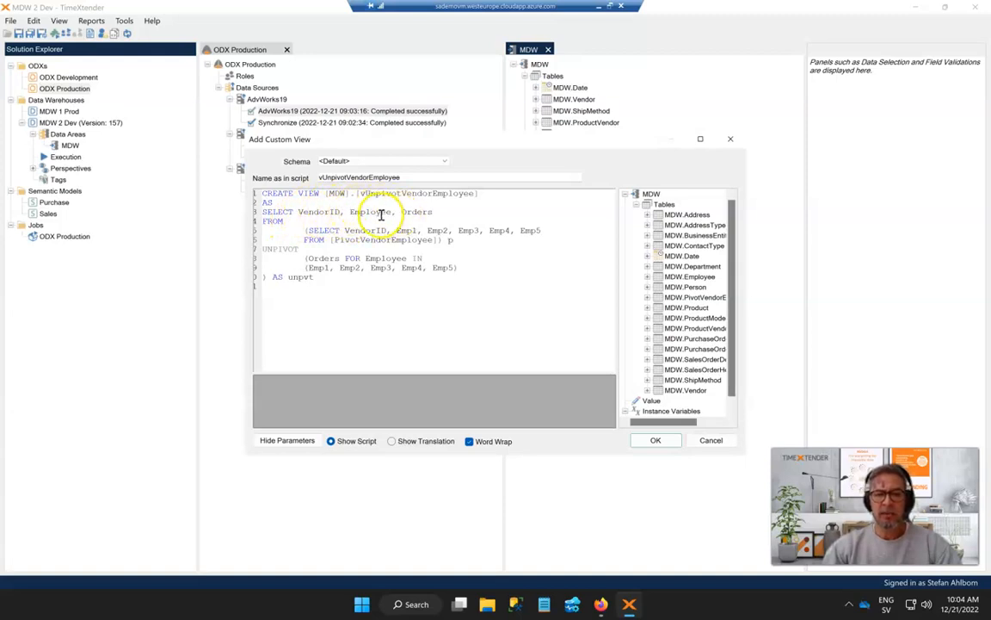
mouse_move(416, 212)
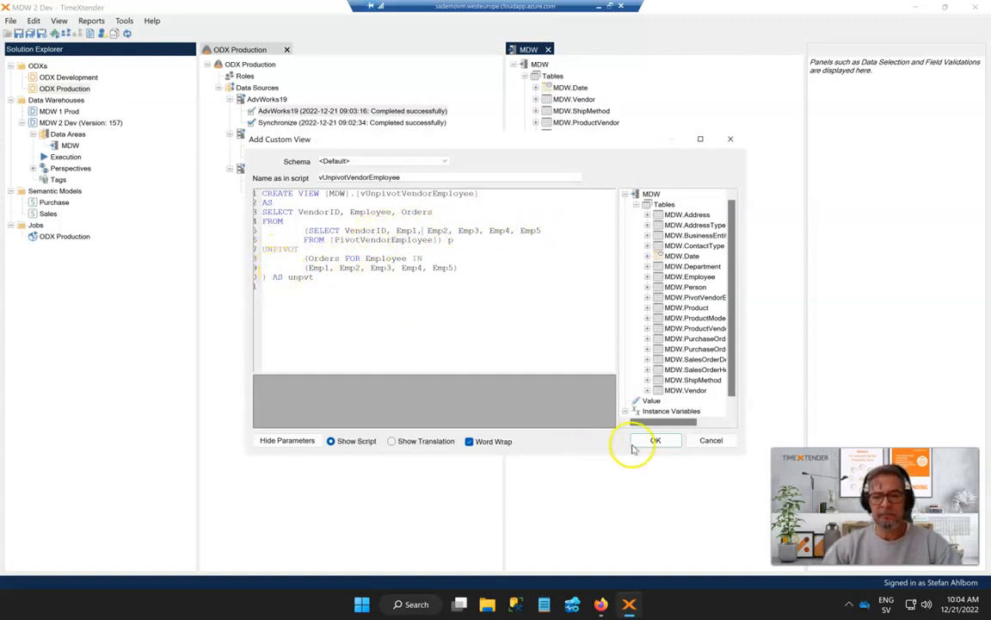
click(655, 440)
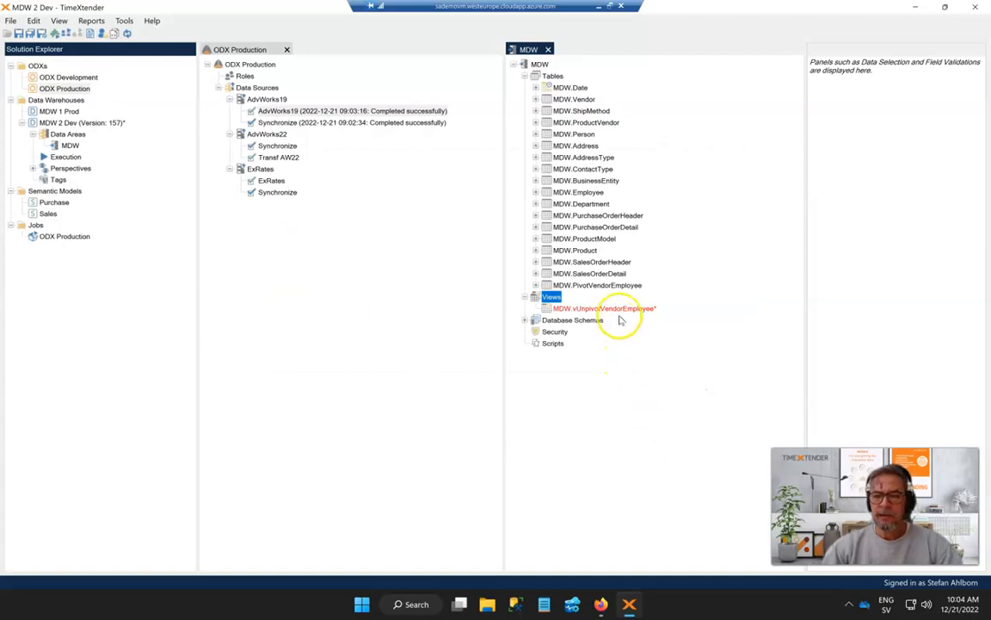
Save the instance and deploy the vUnpivotVendorEmployee view.
right_click(603, 308)
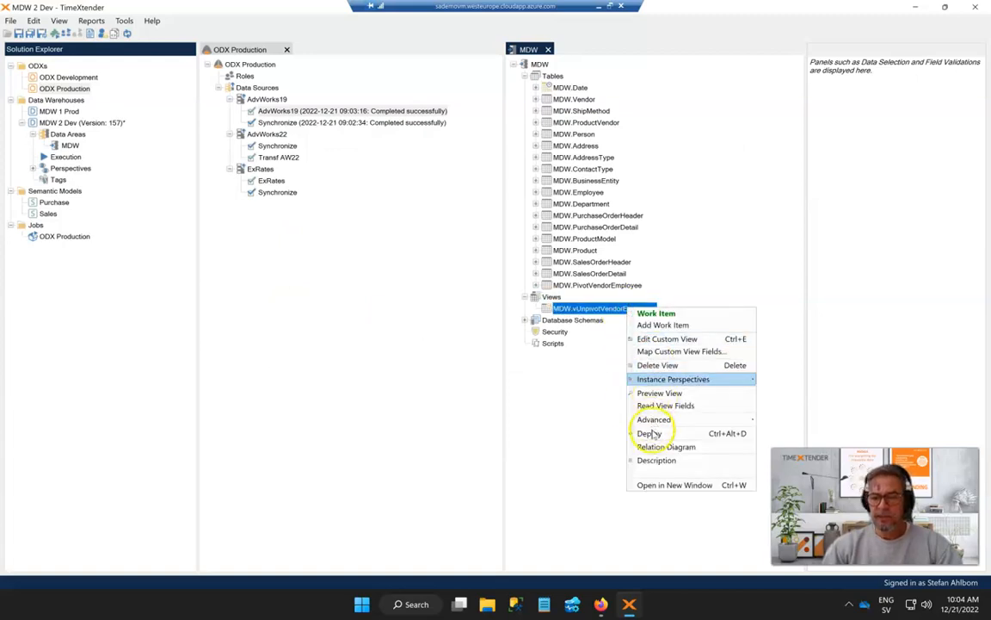
click(649, 433)
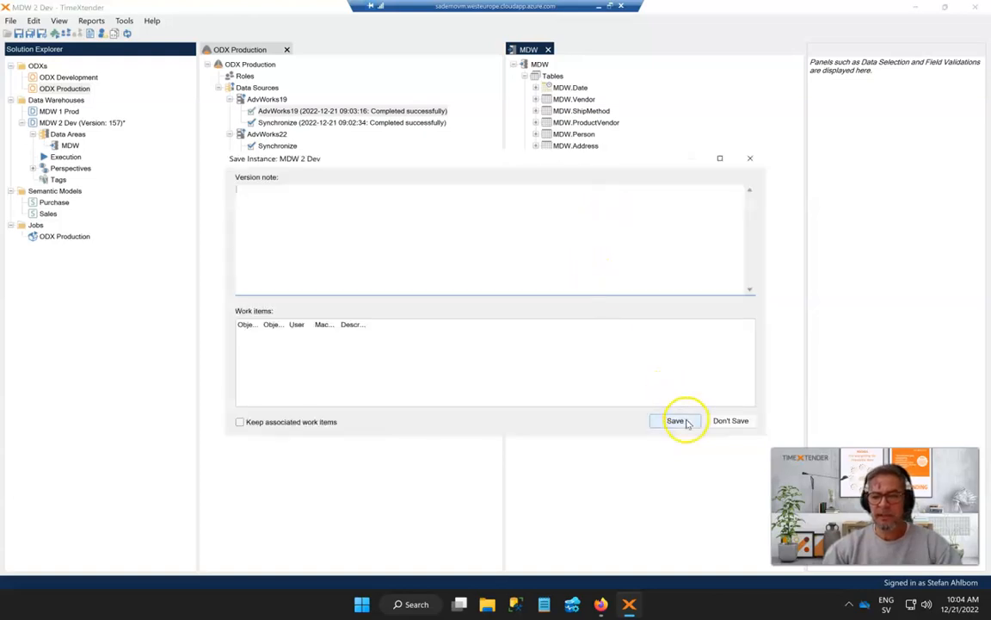
click(675, 420)
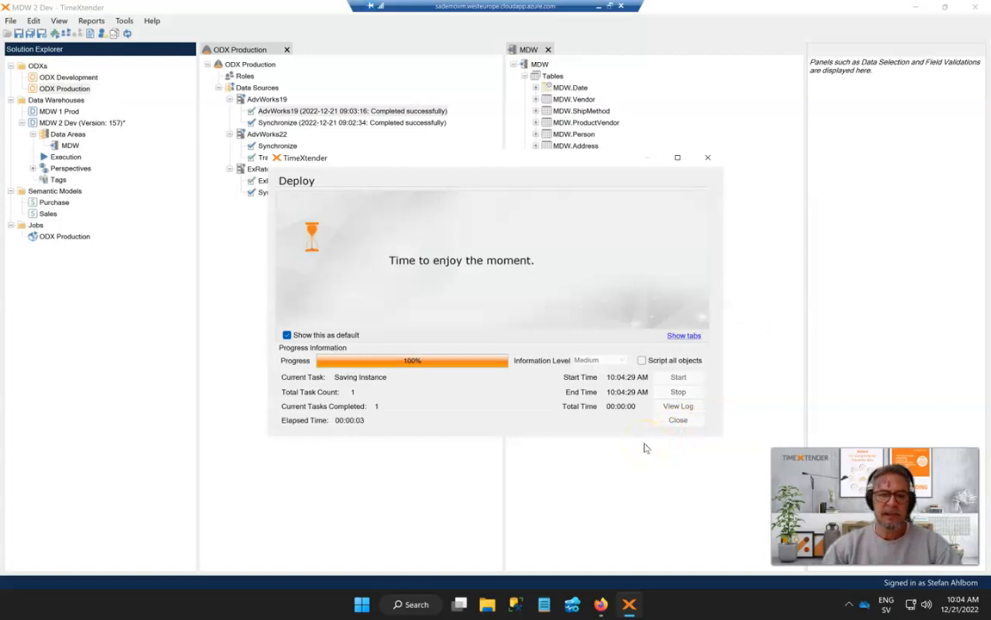
click(678, 420)
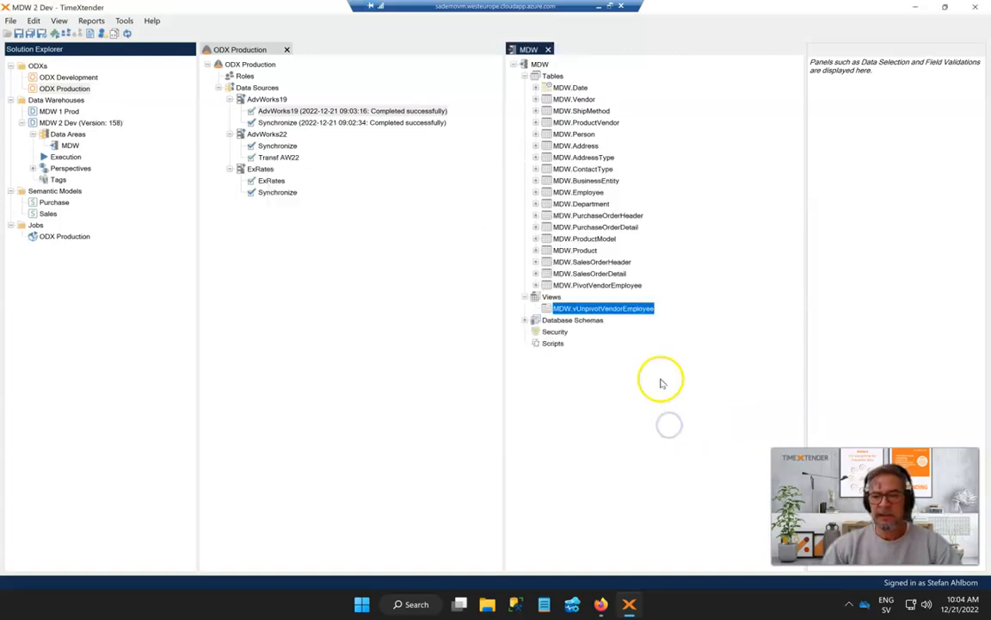
Read the view fields VendorID, Employee and Orders into the tree.
right_click(603, 308)
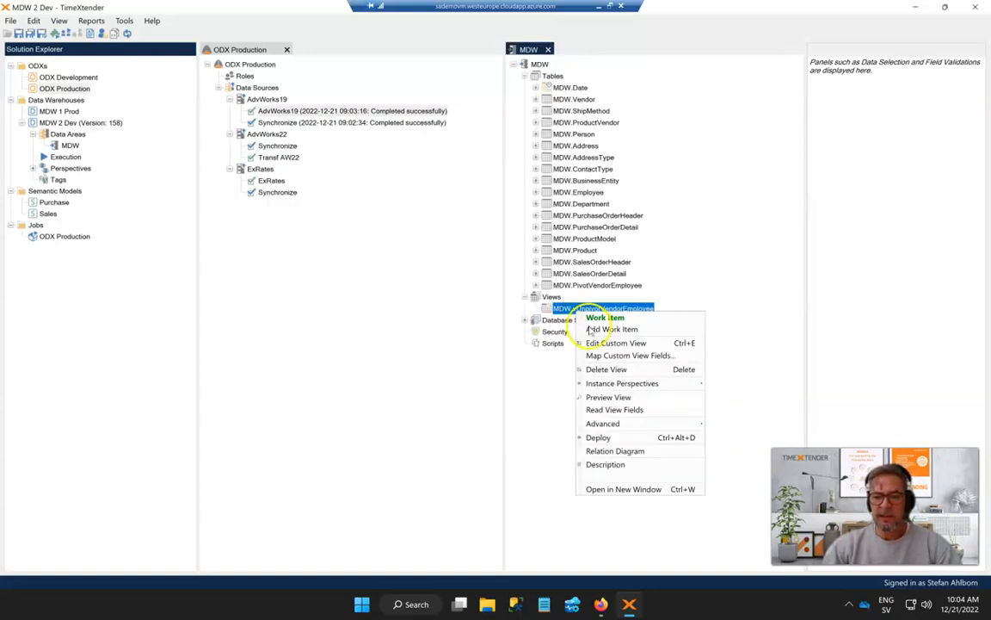
mouse_move(628, 409)
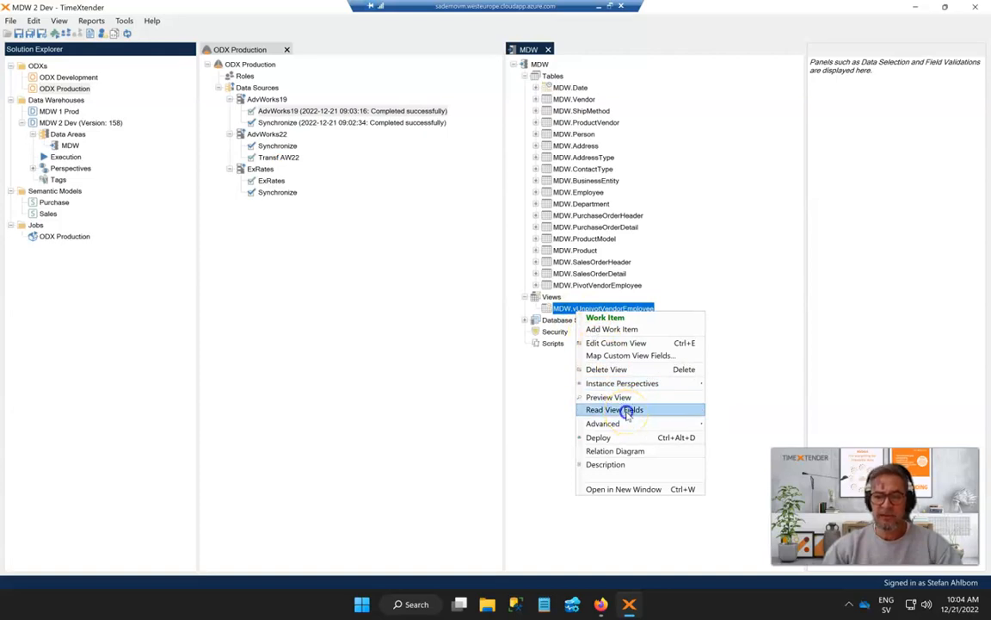
click(614, 409)
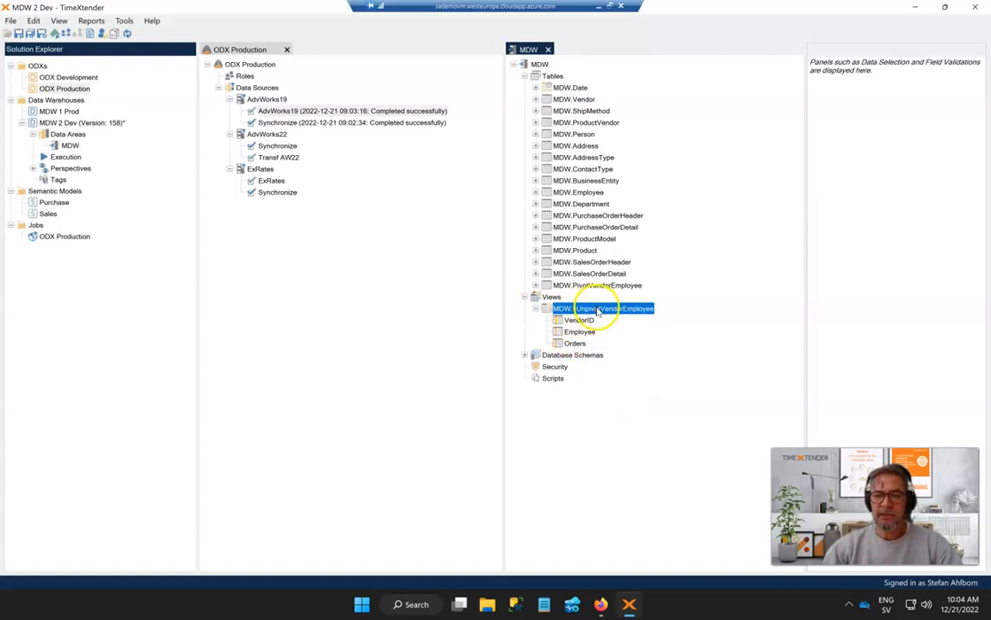
right_click(602, 308)
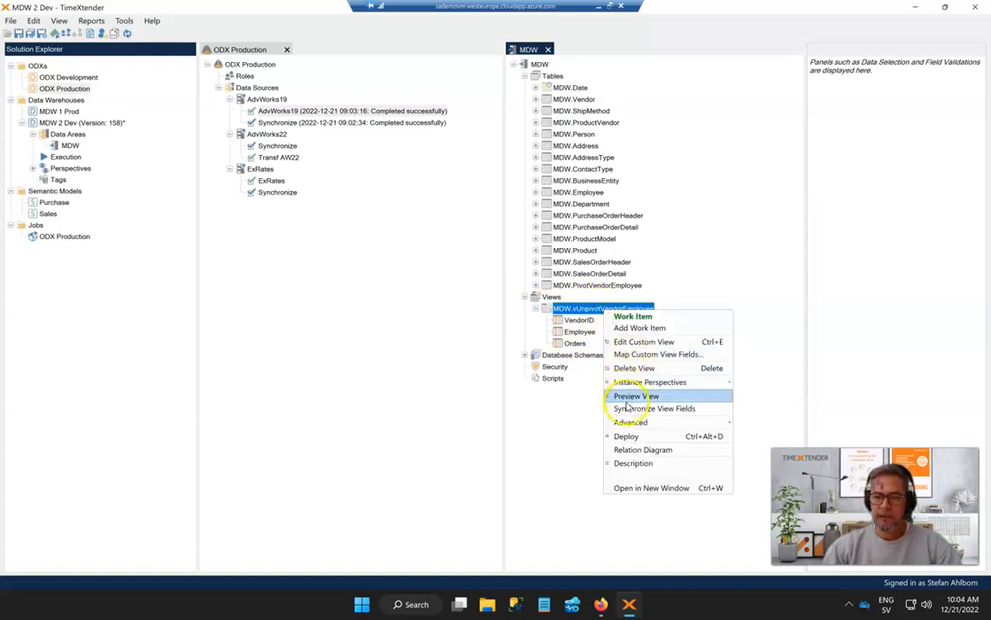
click(633, 395)
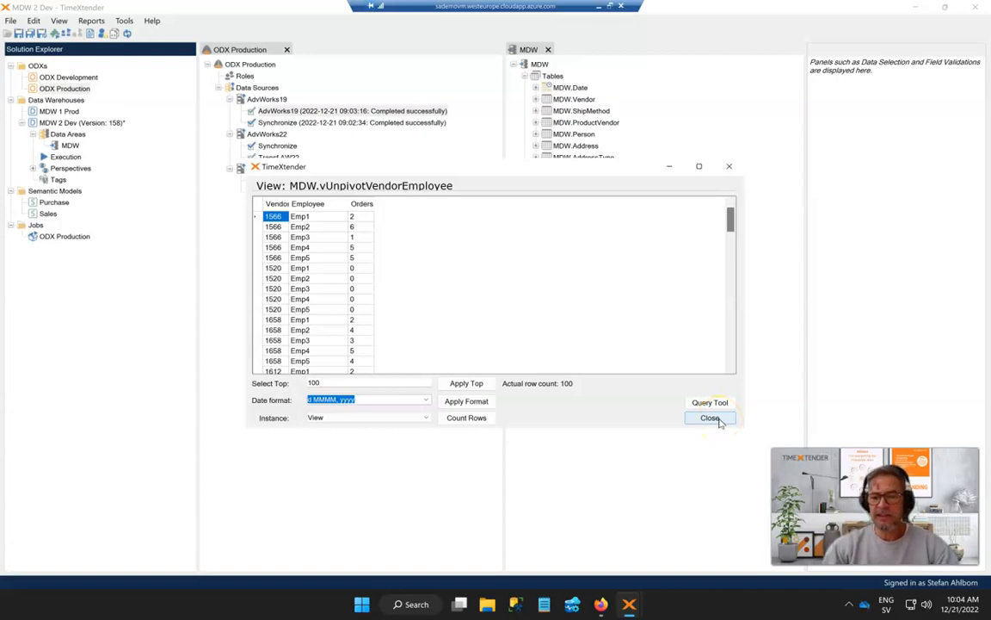
click(710, 419)
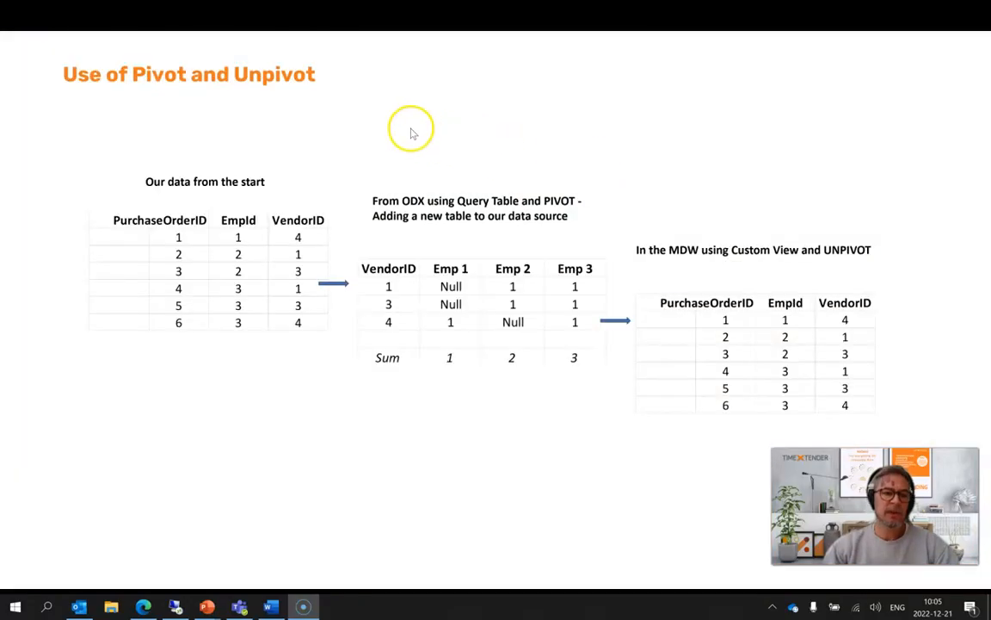
mouse_move(255, 144)
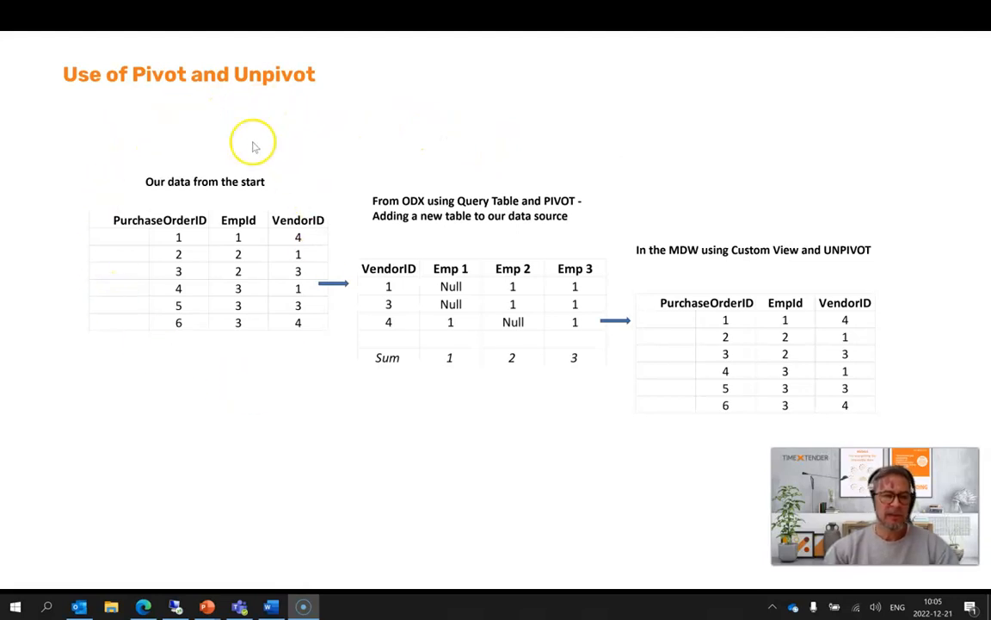
mouse_move(246, 281)
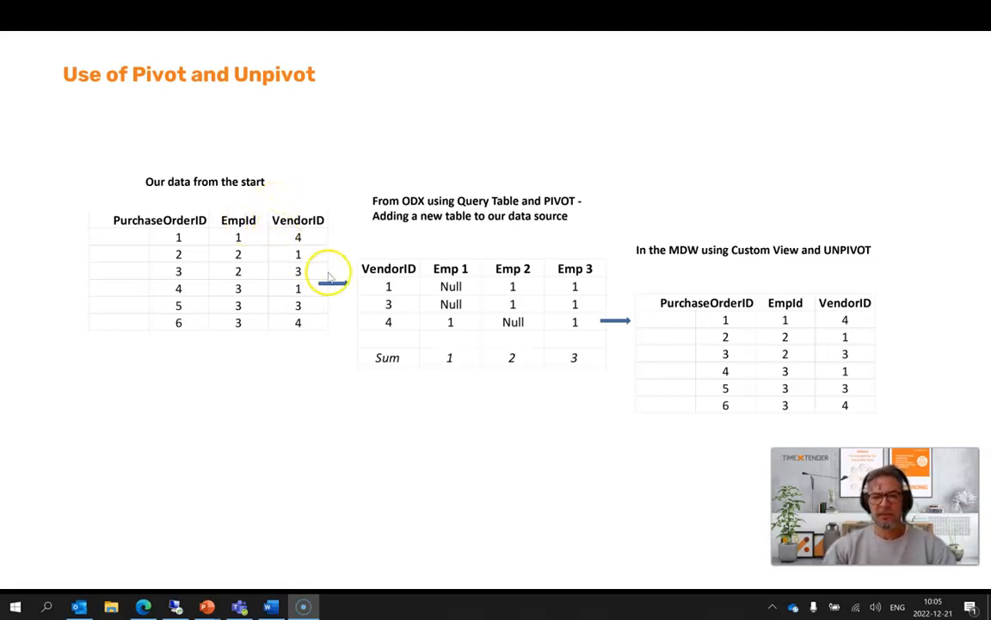
mouse_move(525, 286)
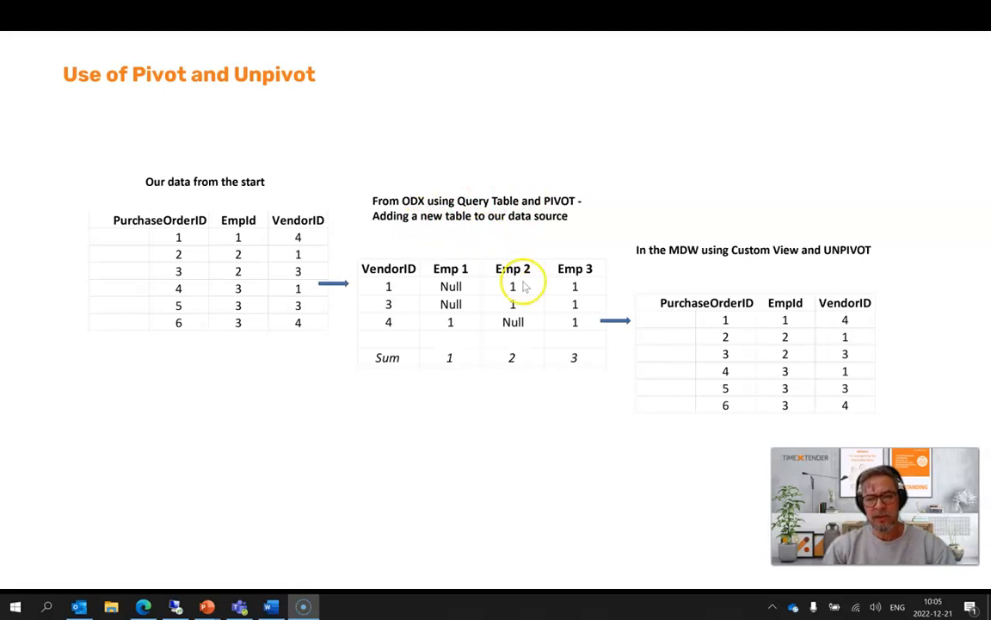
mouse_move(444, 250)
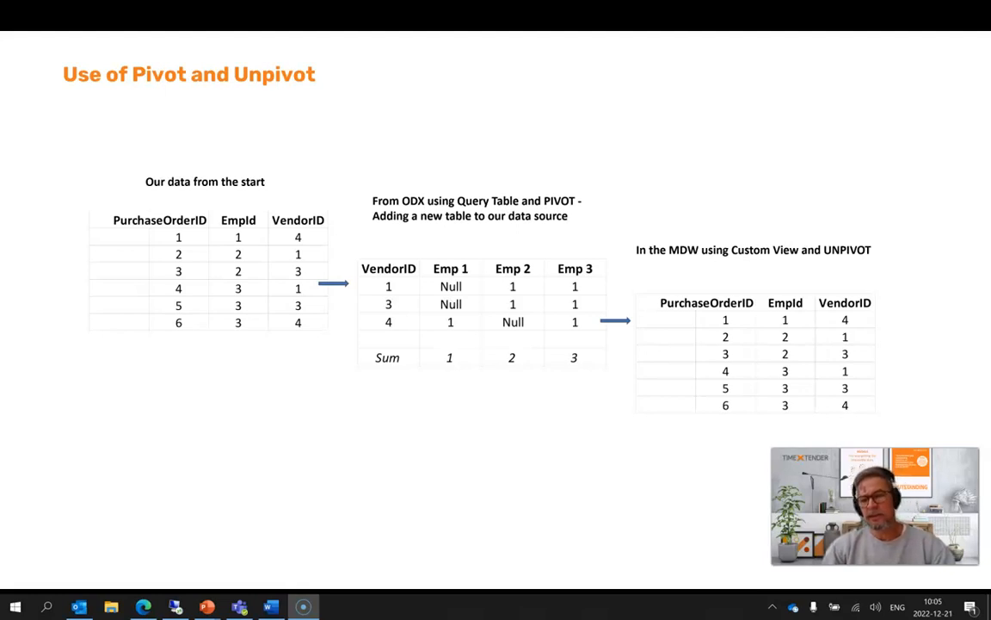
mouse_move(695, 186)
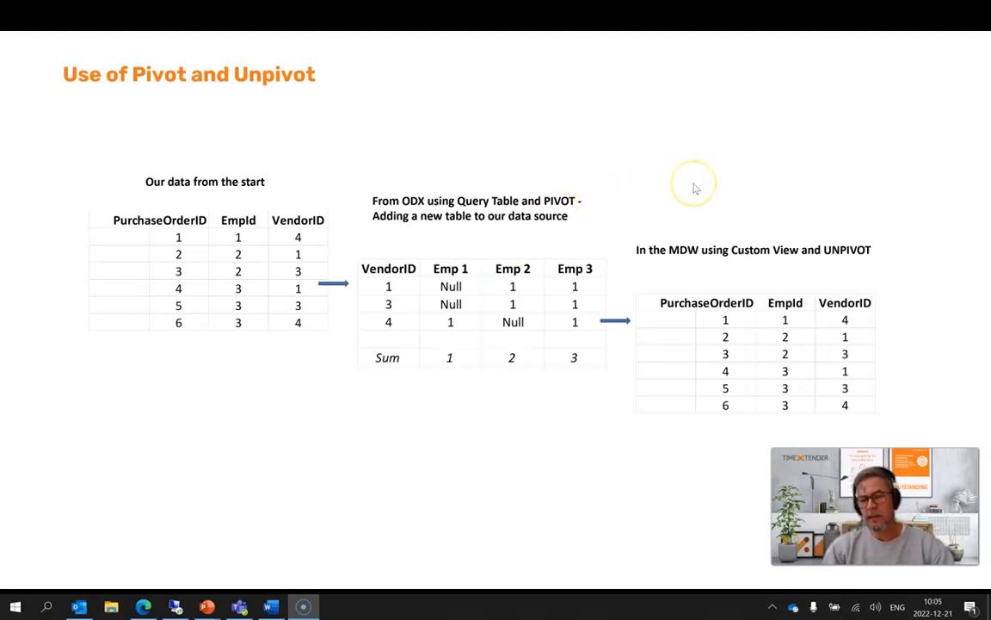
mouse_move(531, 232)
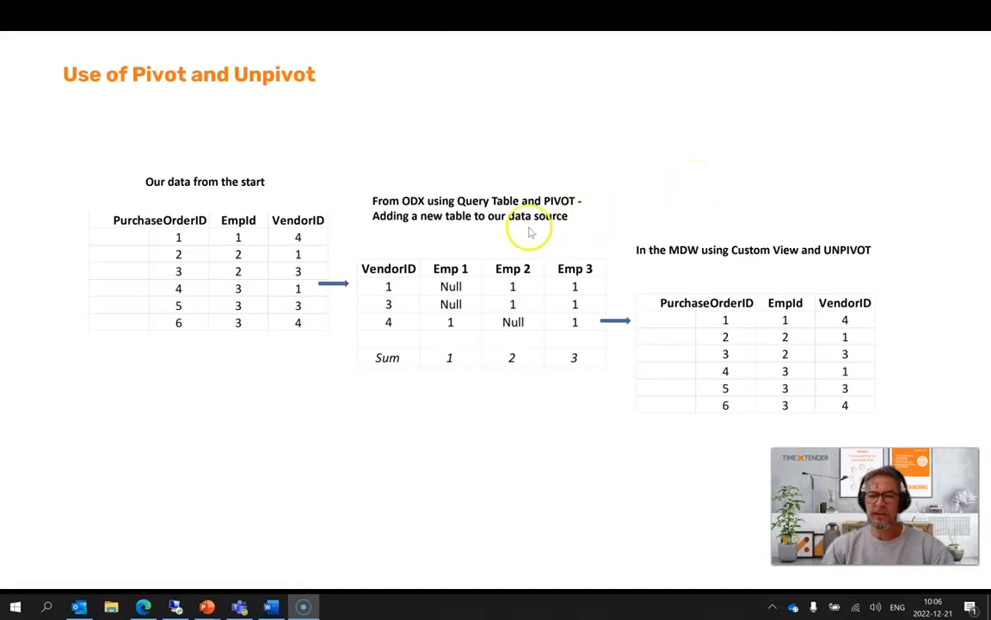
mouse_move(774, 208)
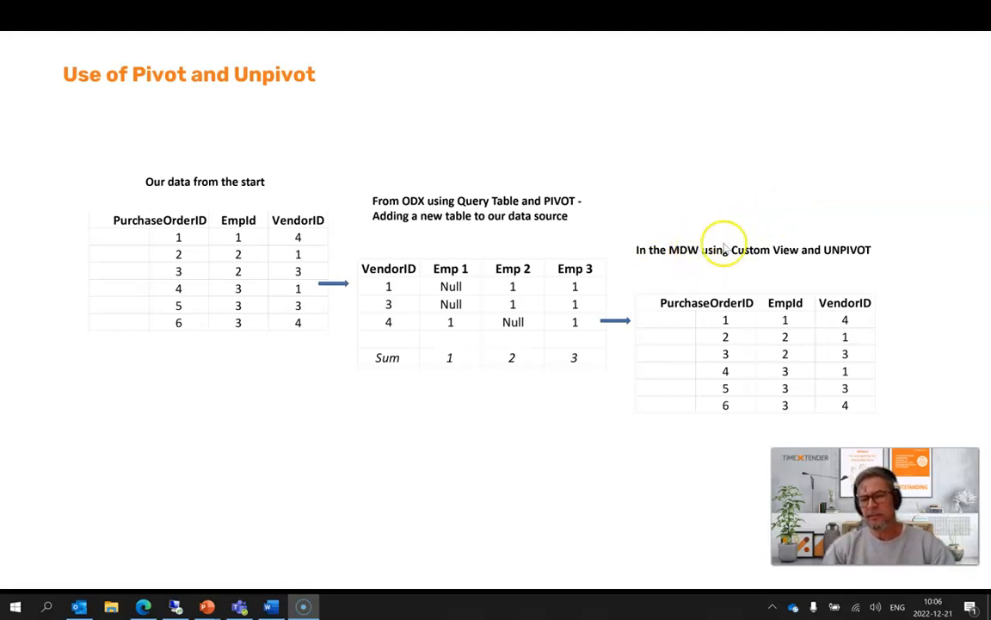
mouse_move(834, 269)
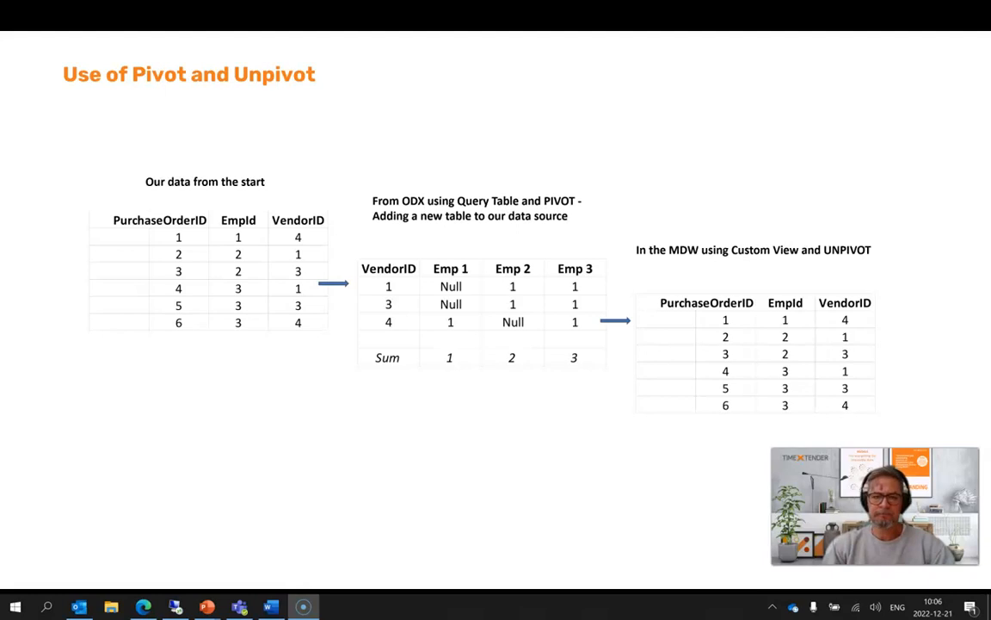
Advance from the 'Use of Pivot and Unpivot' summary slide to the Thank You slide.
key(Right)
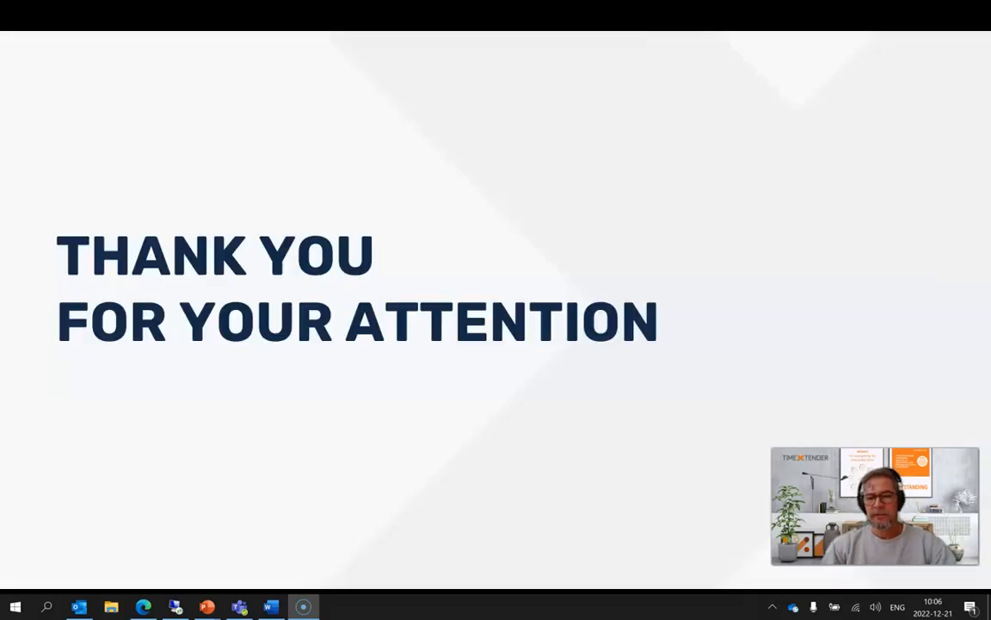